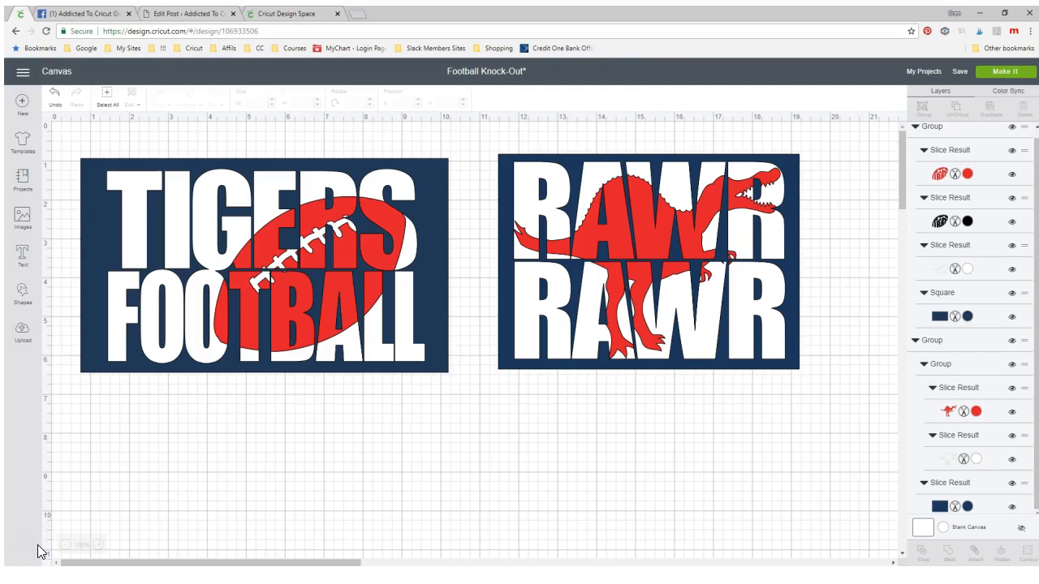
- Look over the Football Knock-Out sample's Rawr Rawr design, then bring up the untitled canvas
click(292, 14)
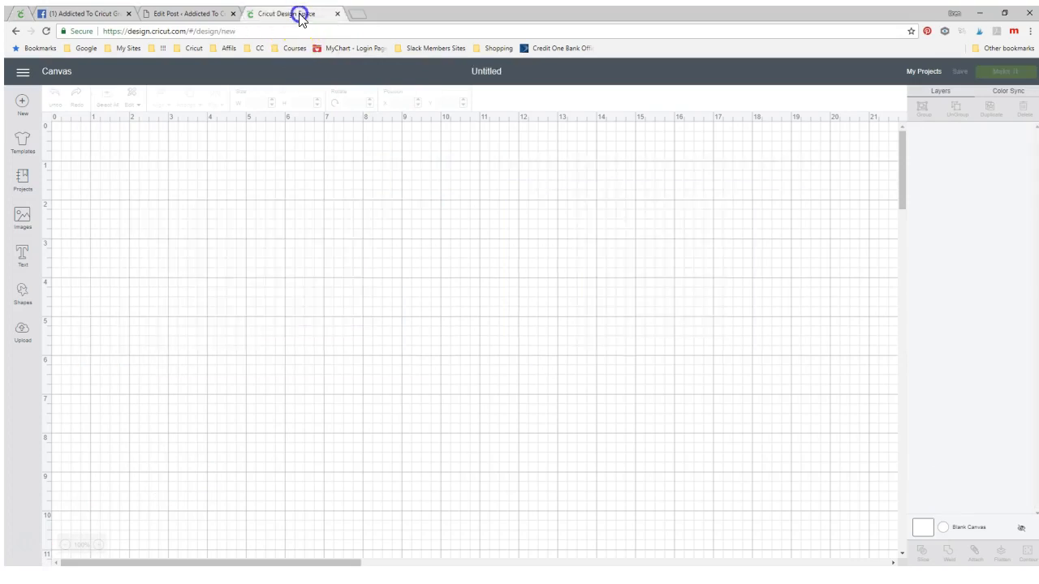
mouse_move(337, 323)
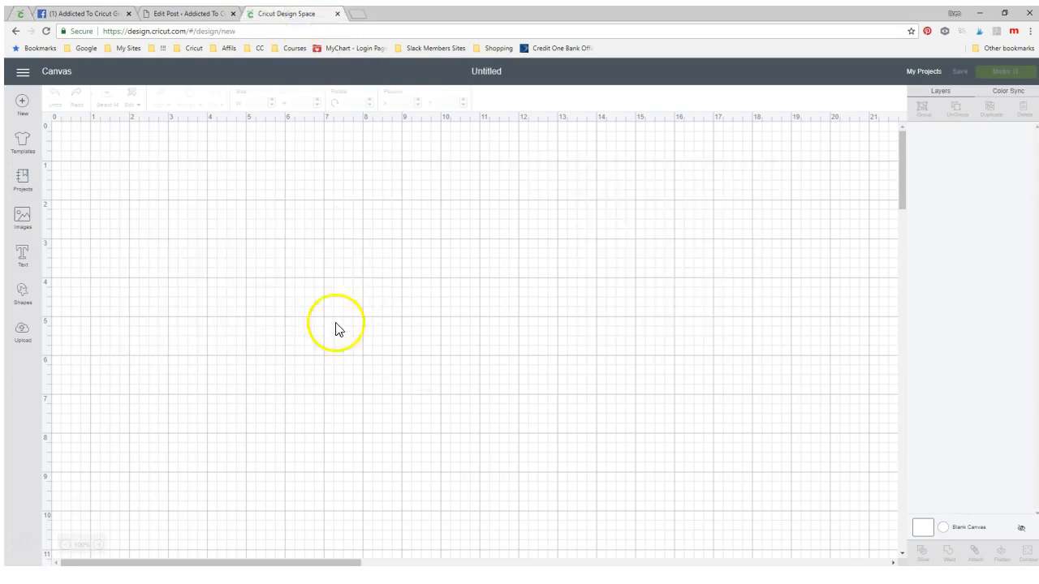
click(22, 255)
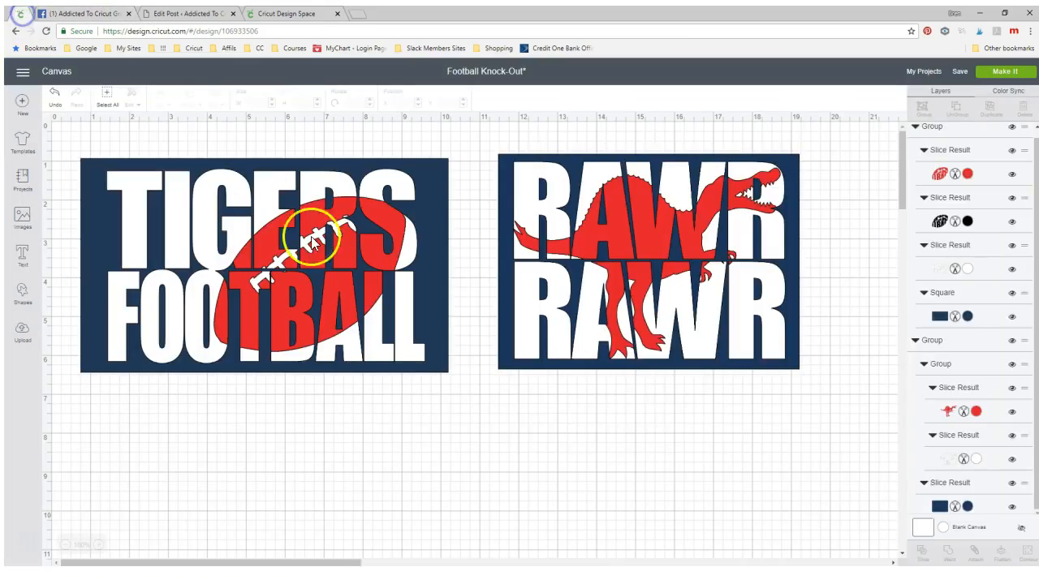
mouse_move(509, 375)
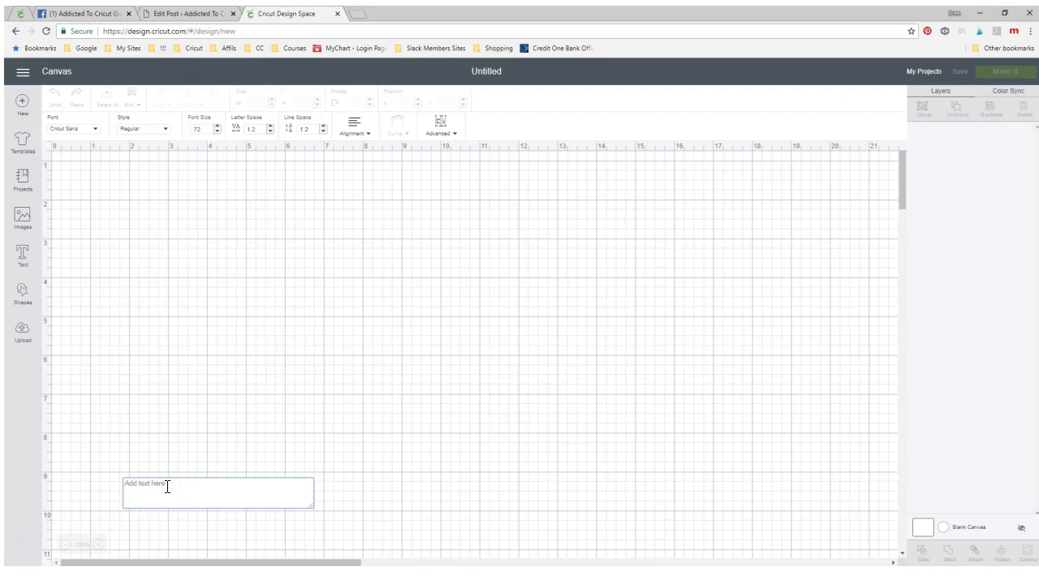
- Add two RAWR text boxes and place the second just below the first
text(RAWR)
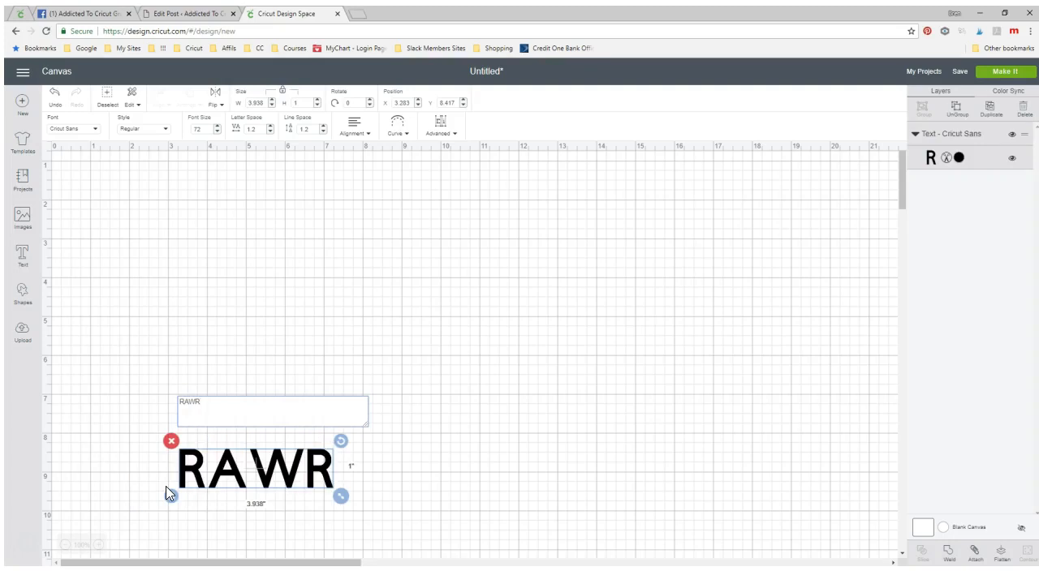
click(446, 481)
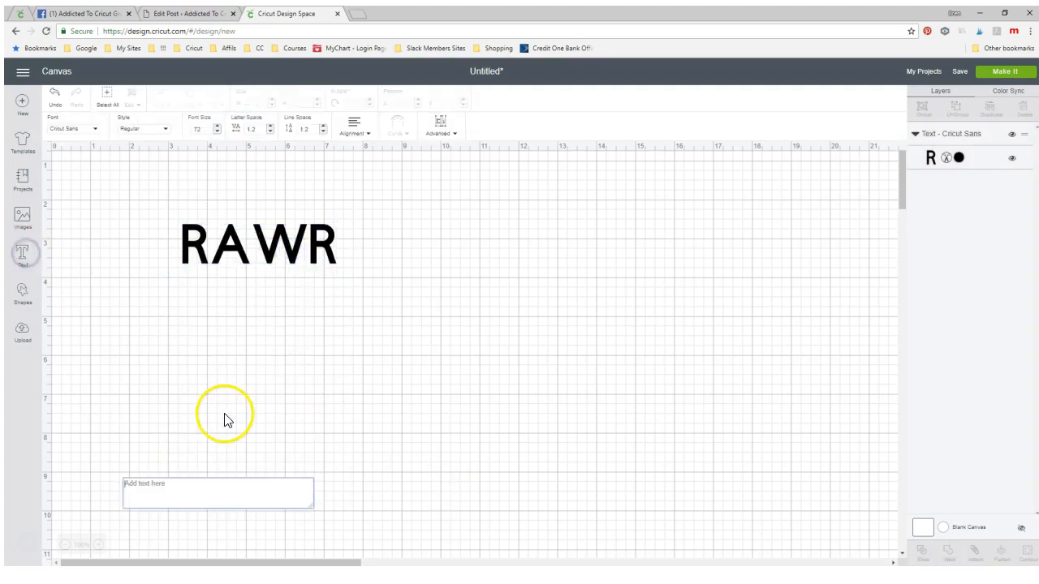
text(RAWR)
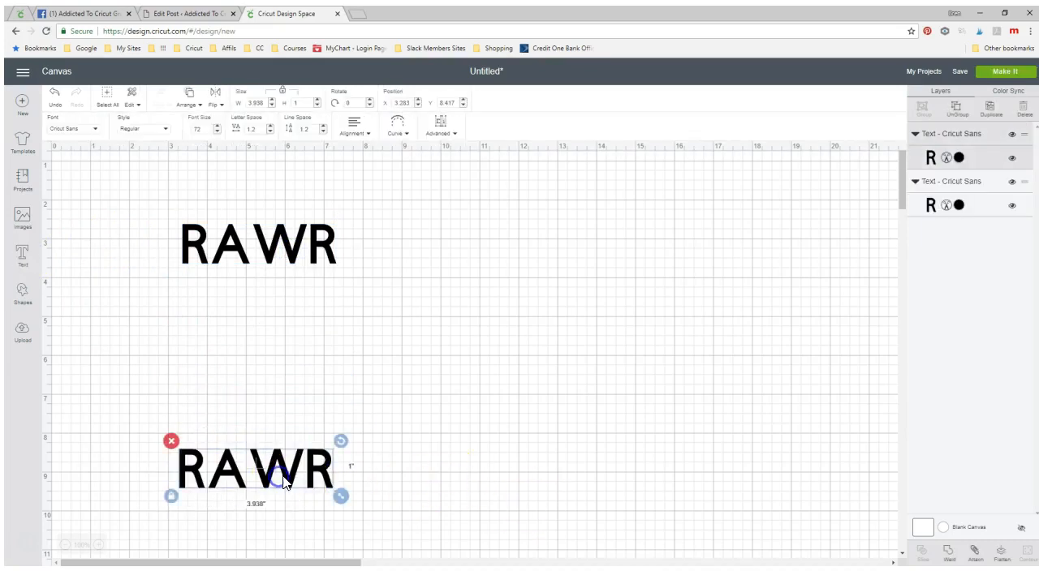
drag(284, 466, 296, 329)
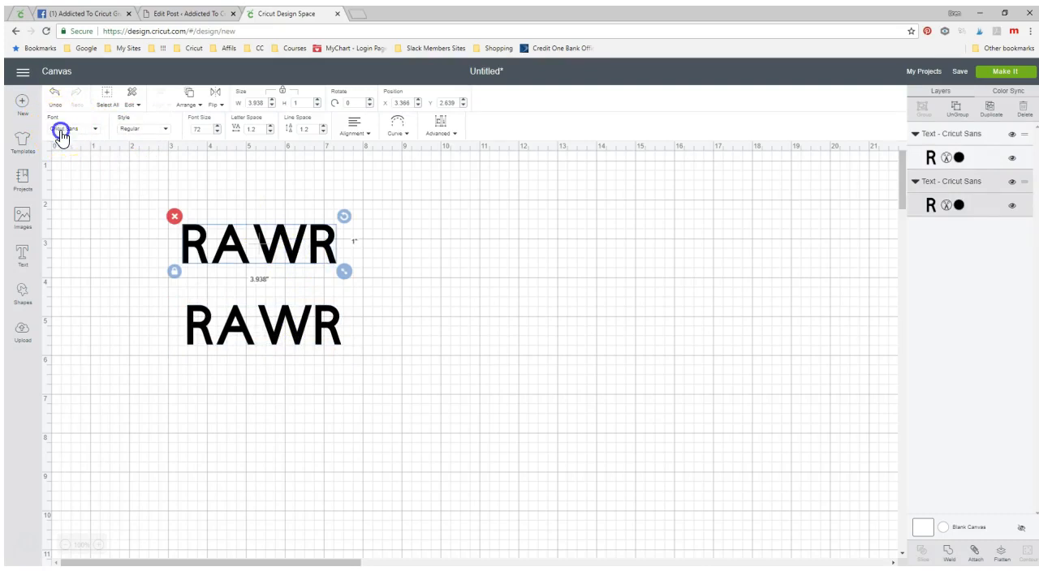
- Set both RAWR lines to Impact and enlarge the top one to about 6.85 inches wide
click(73, 129)
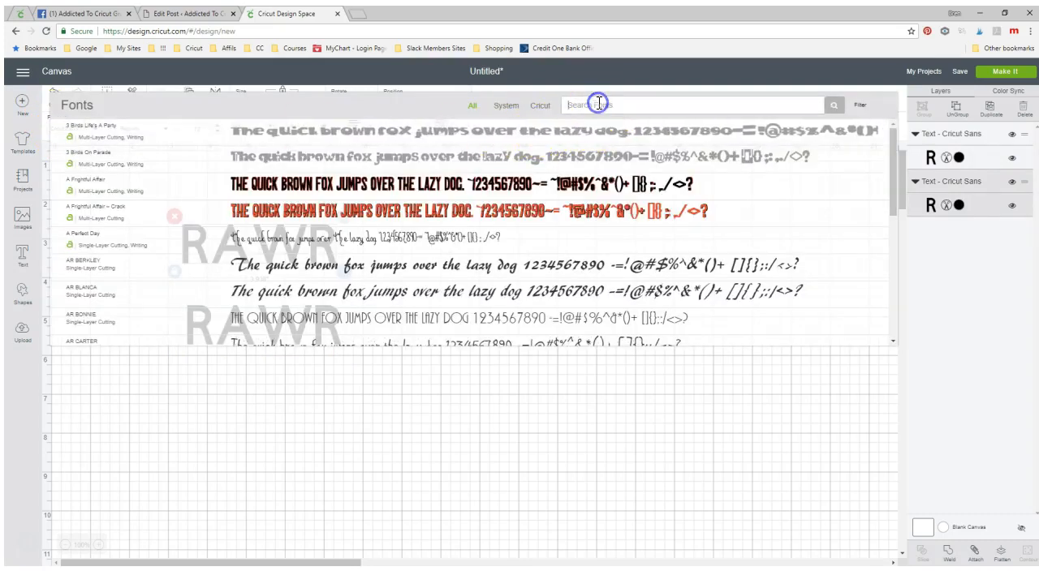
text(IMP)
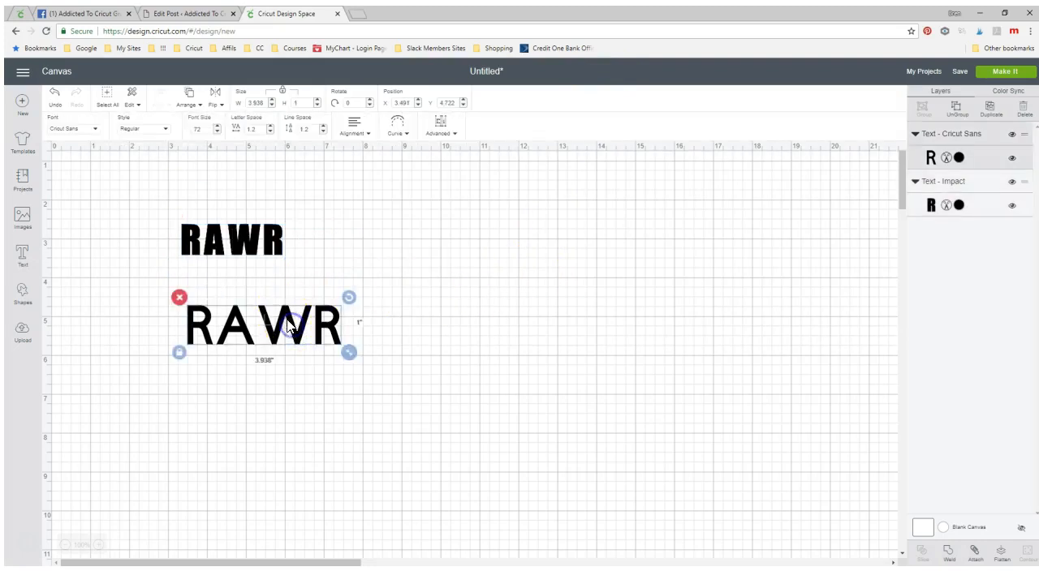
click(73, 128)
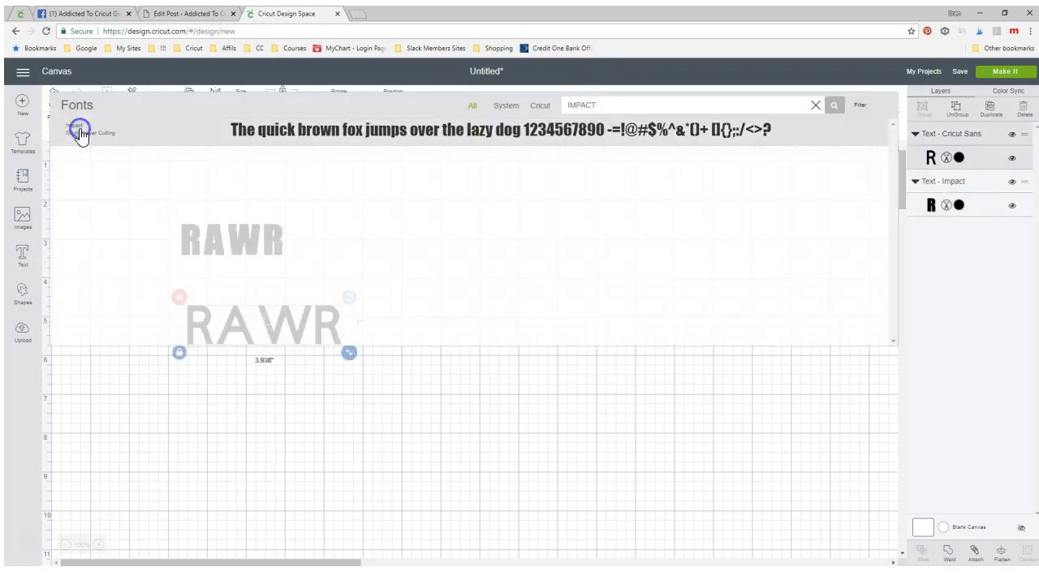
click(80, 132)
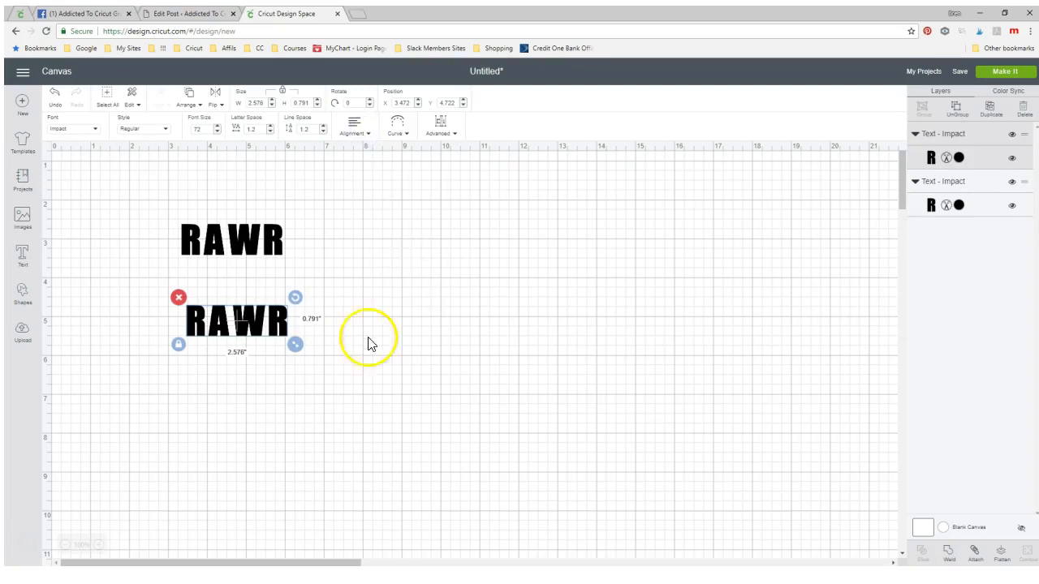
drag(294, 344, 357, 363)
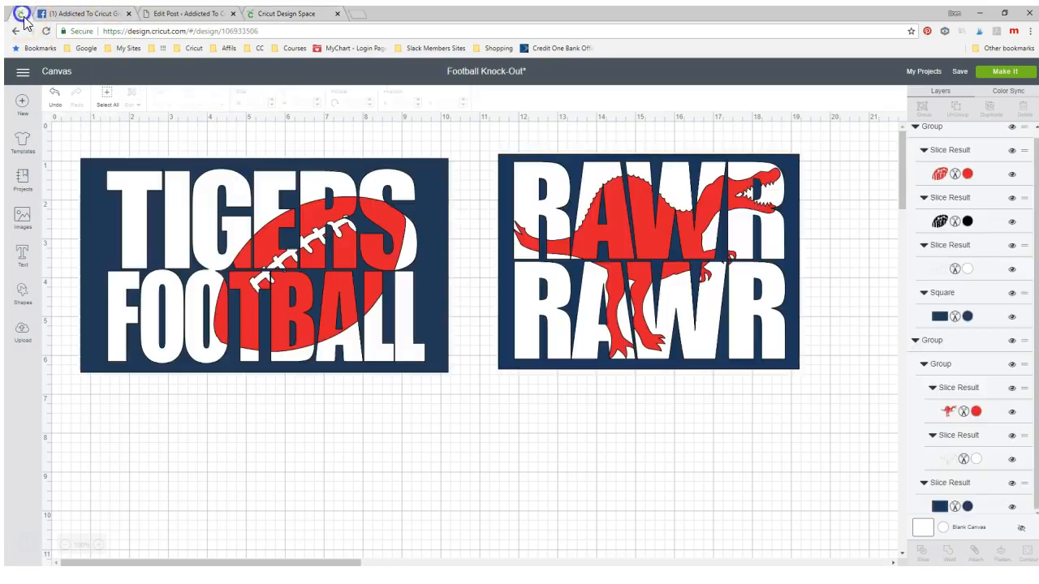
mouse_move(609, 337)
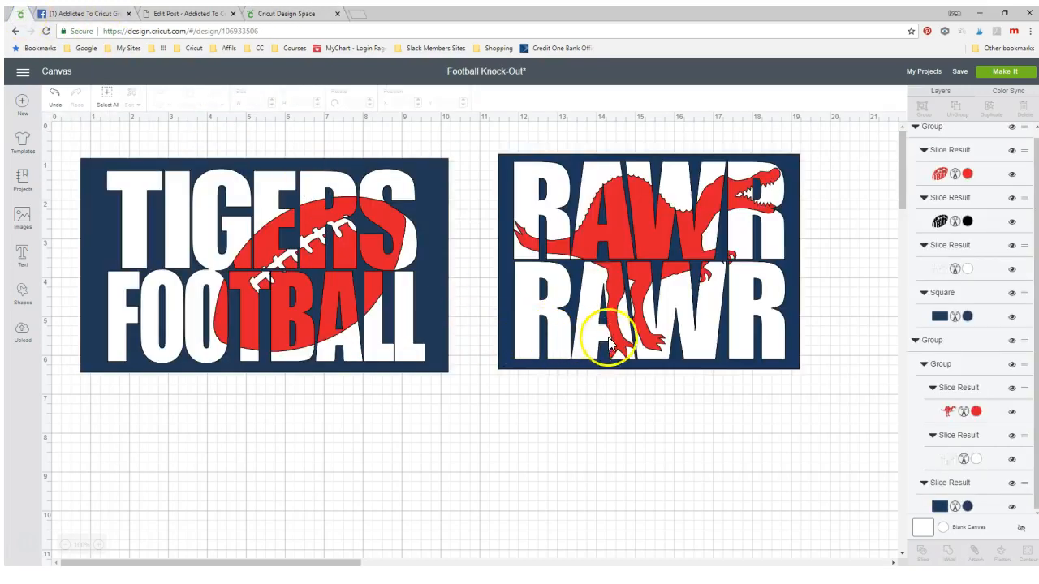
mouse_move(323, 67)
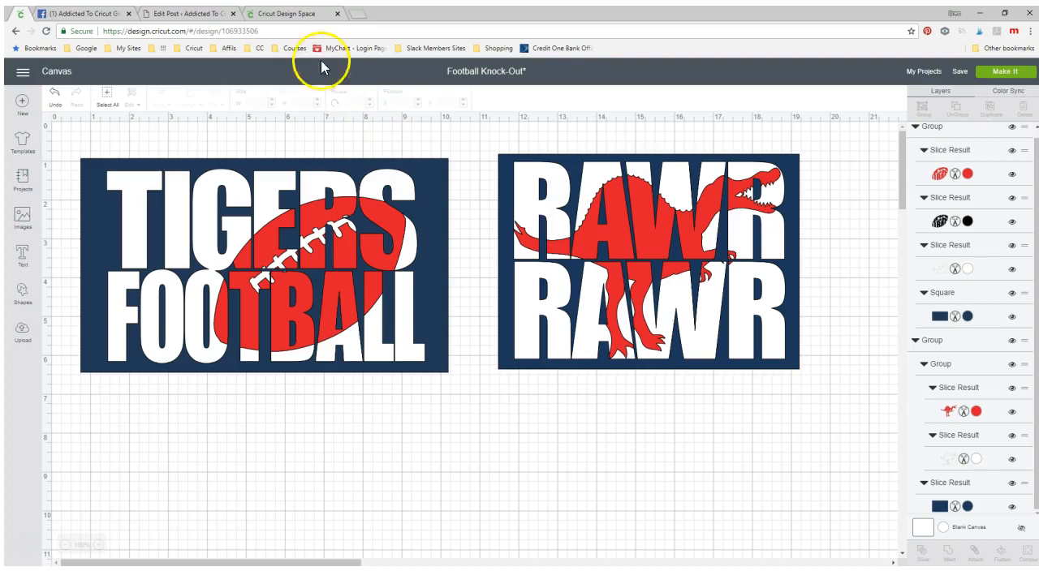
click(292, 14)
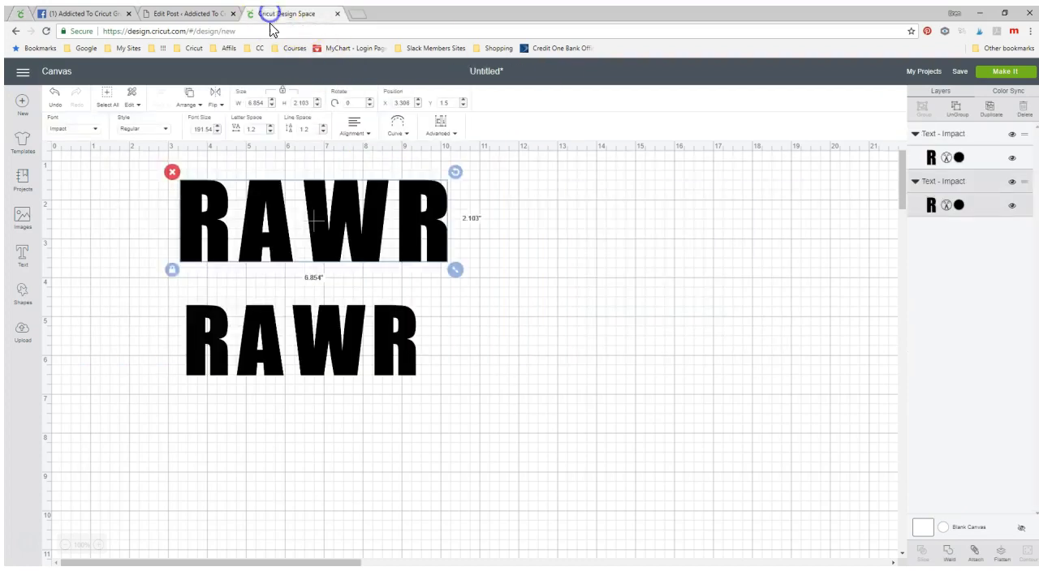
mouse_move(316, 240)
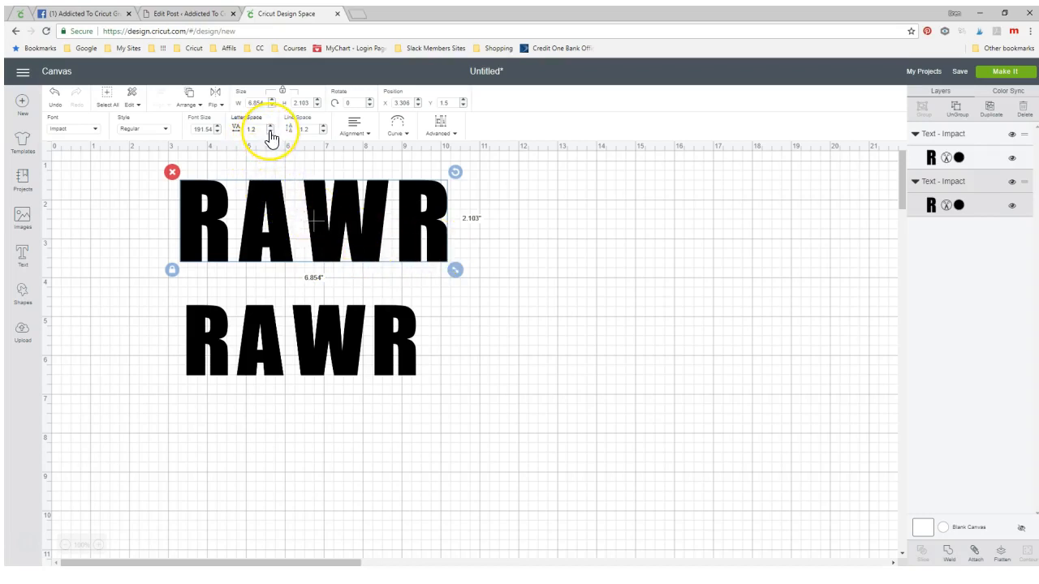
- Tighten the top RAWR's letter spacing to 0.2
click(271, 132)
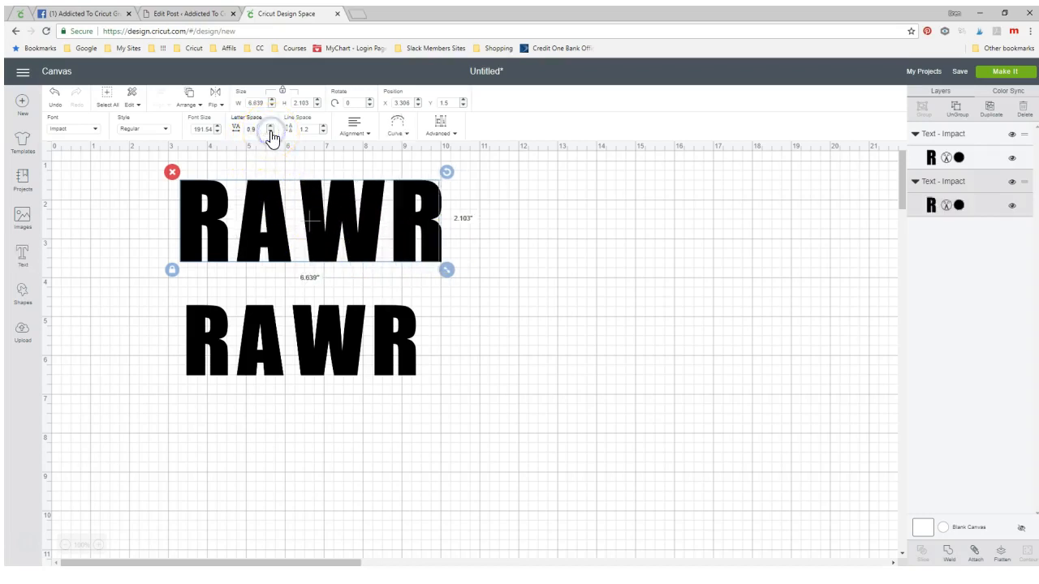
click(271, 133)
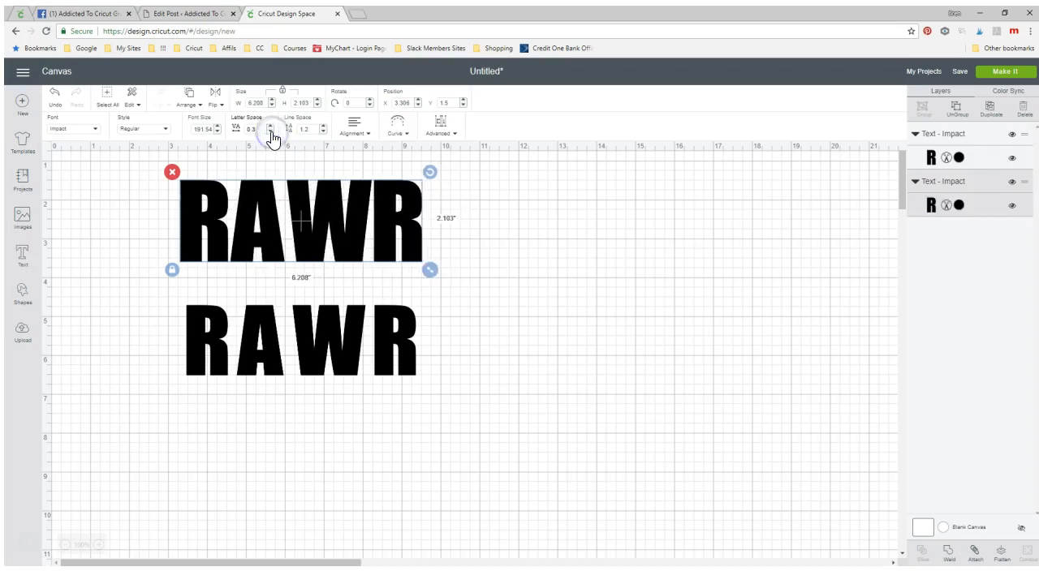
click(272, 132)
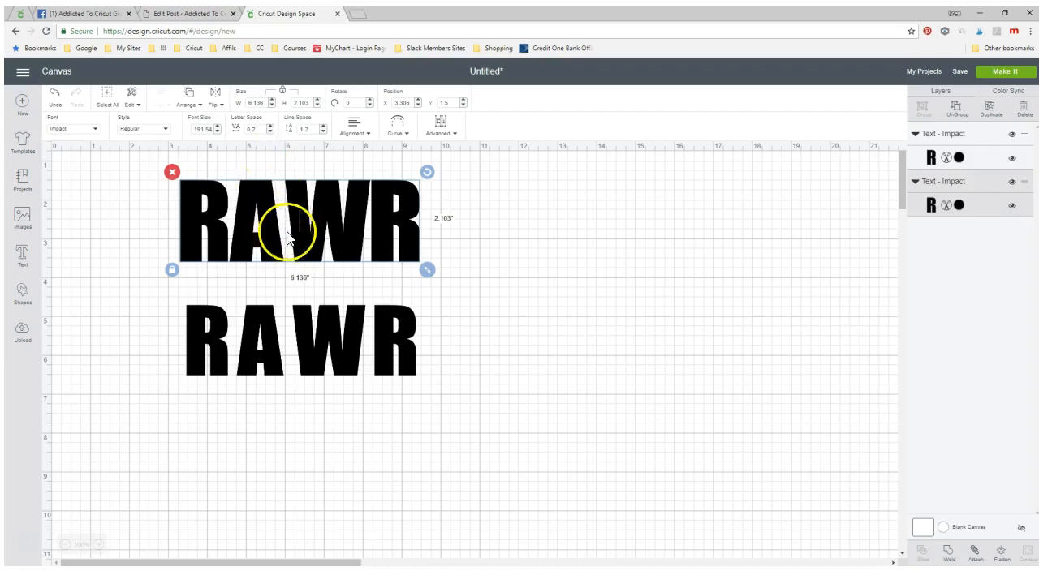
mouse_move(296, 266)
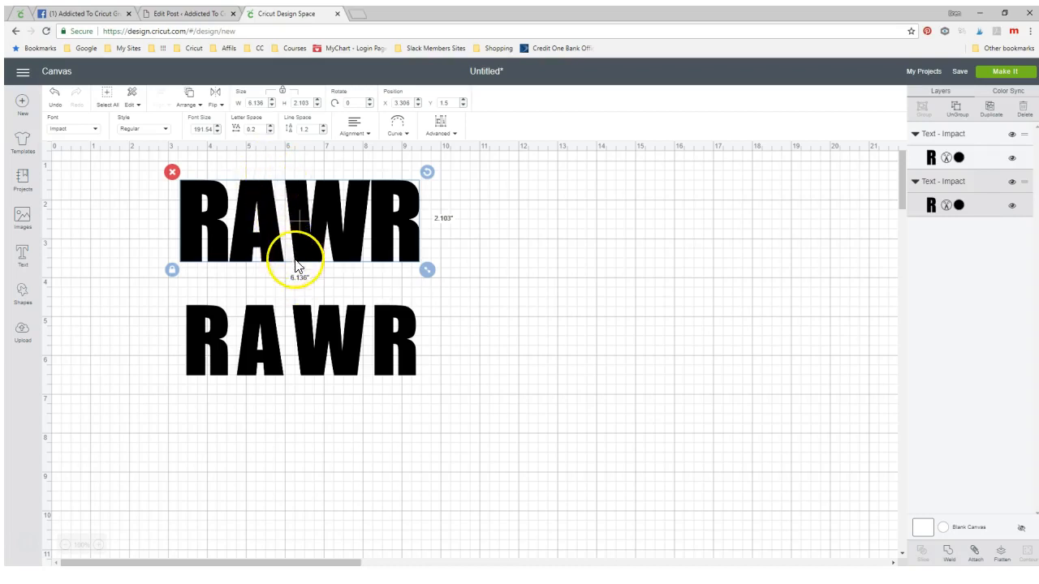
mouse_move(438, 150)
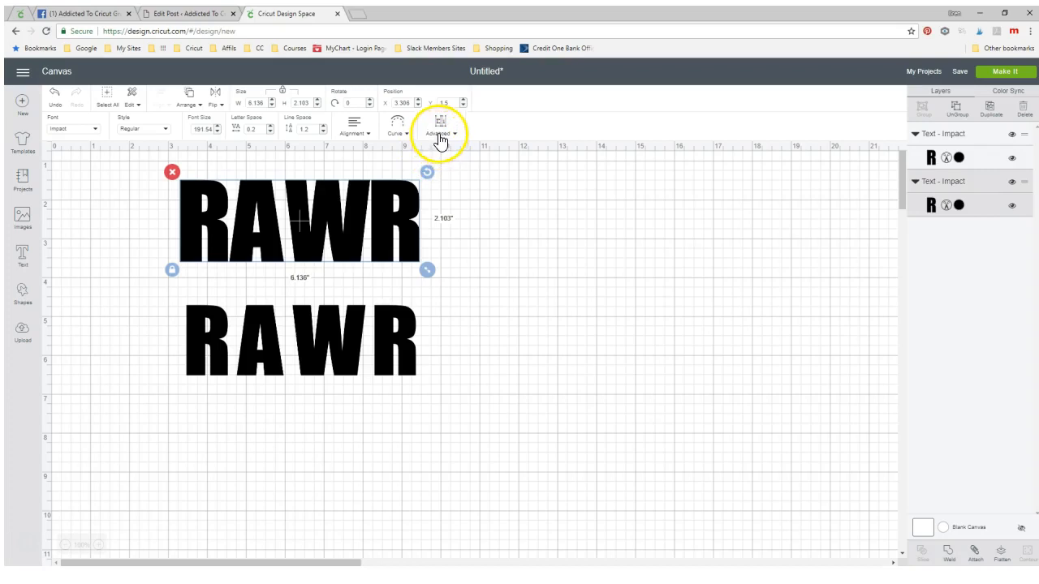
- Ungroup the top RAWR into separate letters and select the W
click(441, 133)
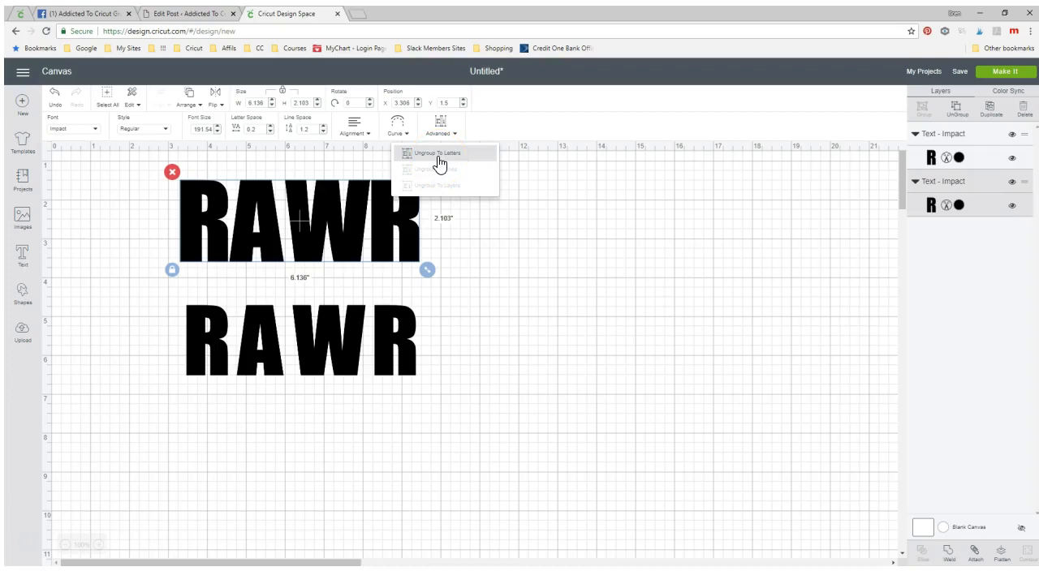
click(437, 154)
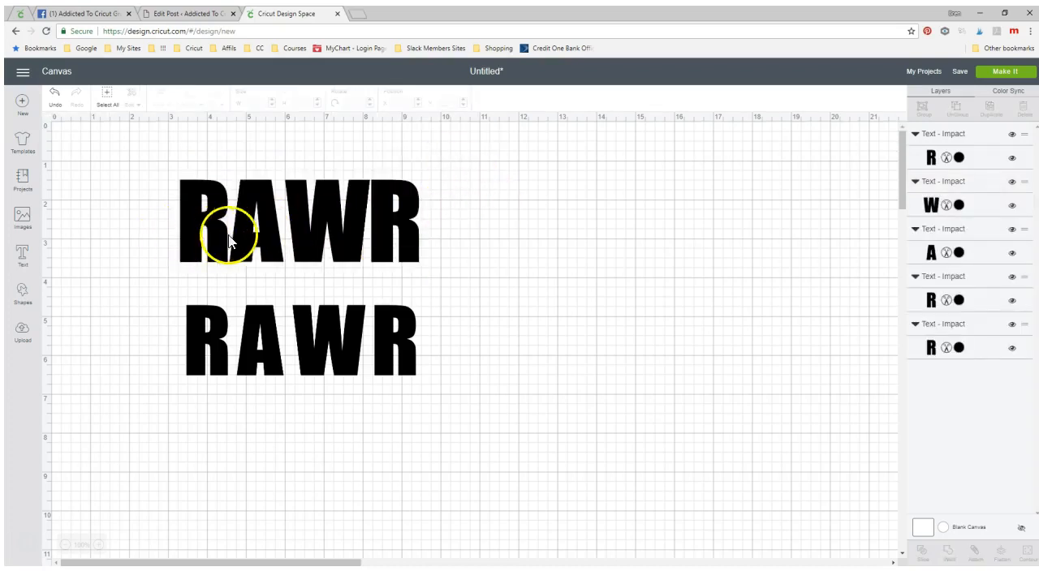
click(243, 224)
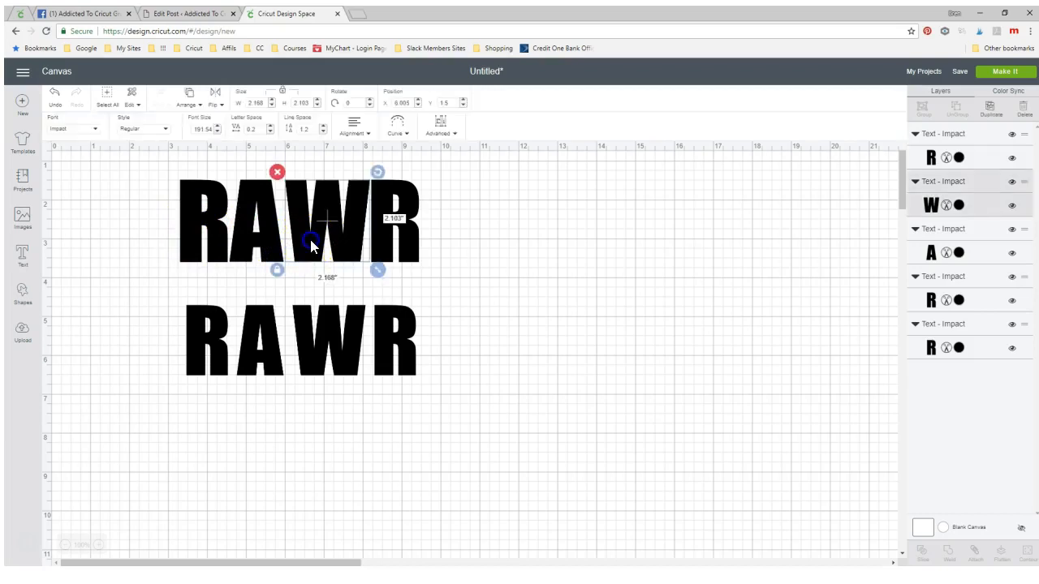
mouse_move(473, 250)
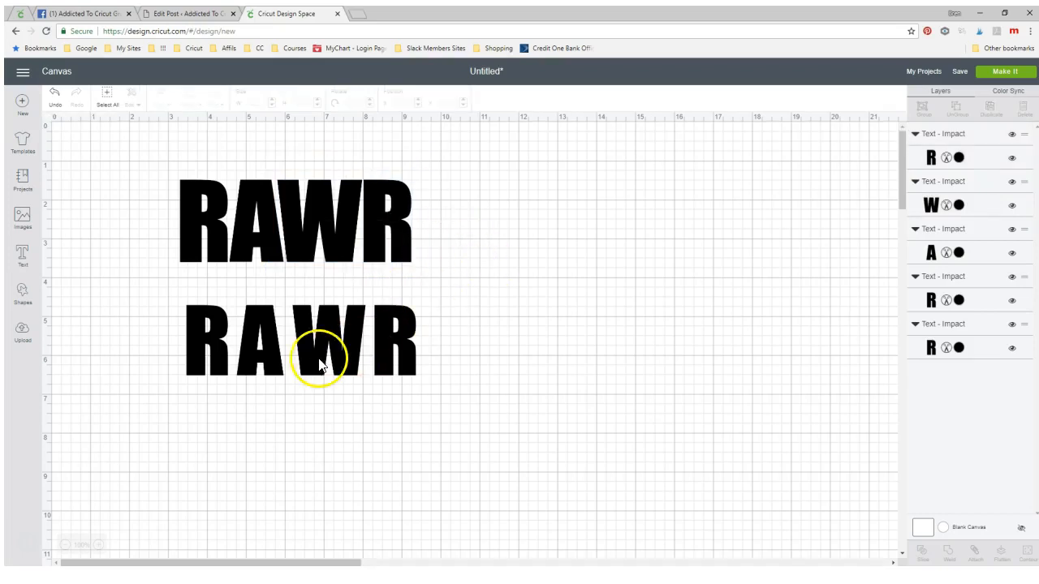
- Tighten the bottom RAWR's letter spacing to 0.3 and ungroup it into letters
click(301, 341)
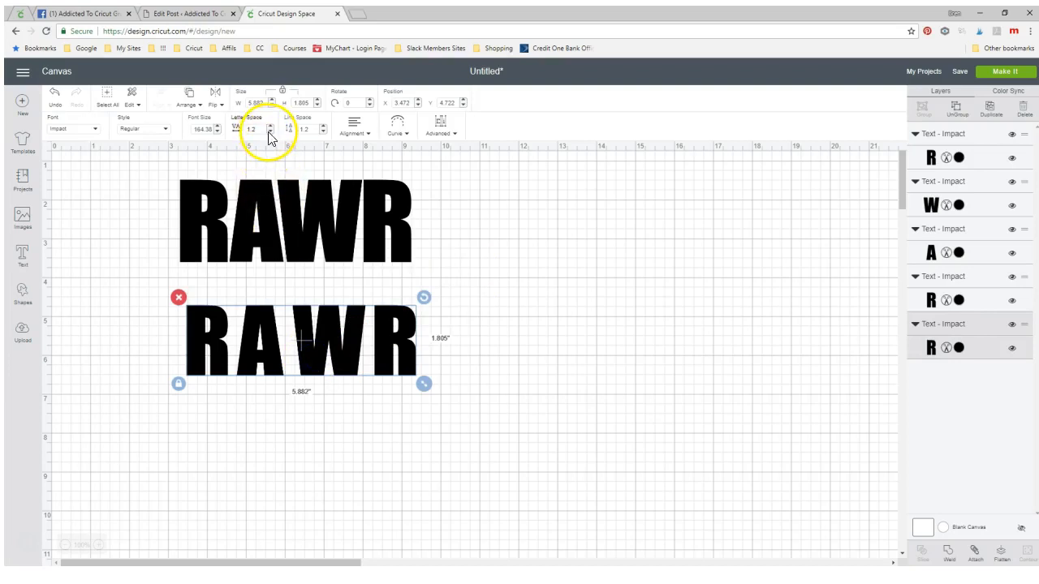
click(271, 131)
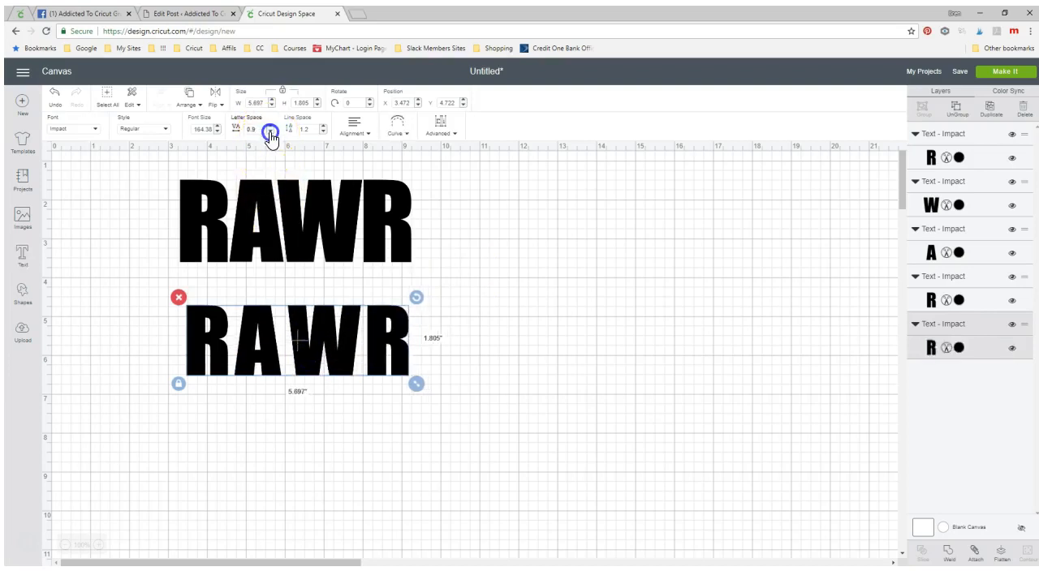
click(271, 132)
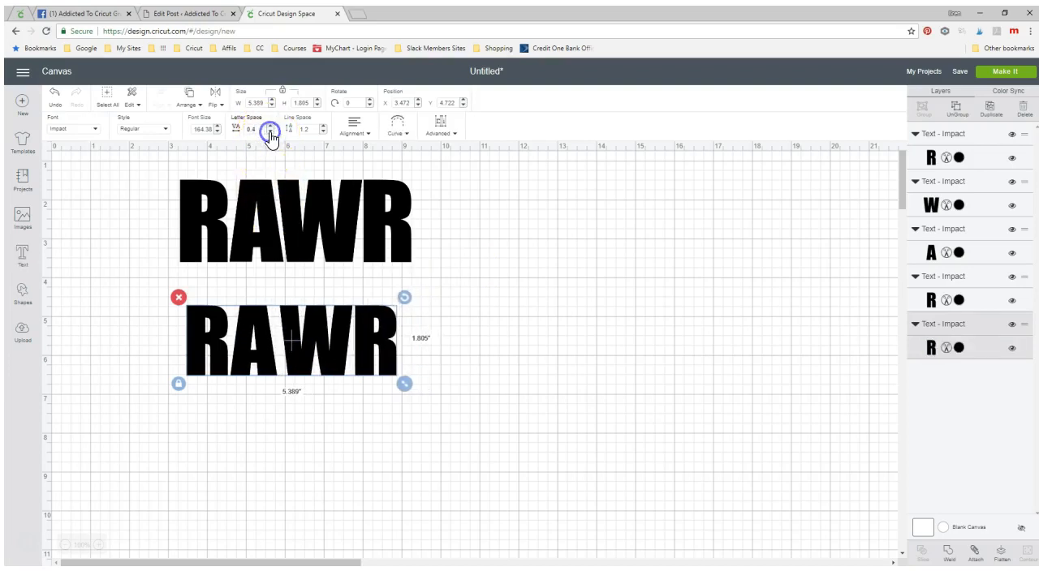
click(271, 132)
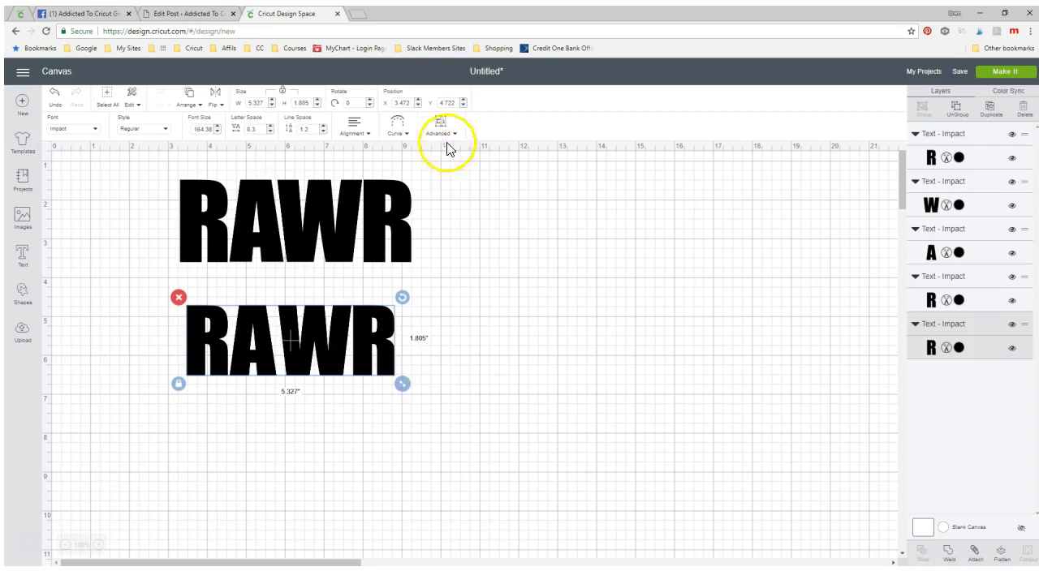
click(440, 133)
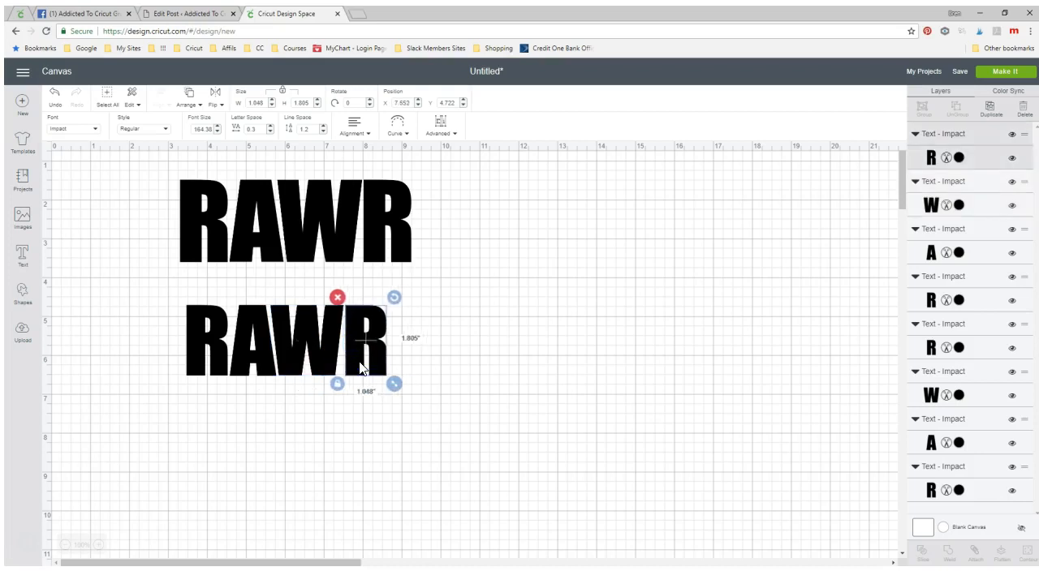
click(158, 177)
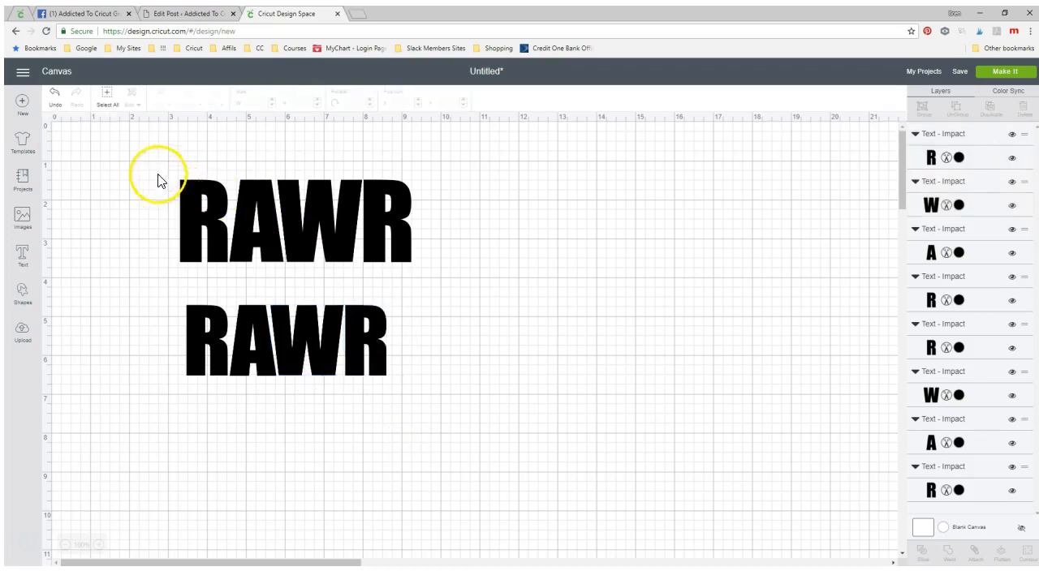
- Regroup the letters of the top RAWR and the lower RAWR
click(294, 223)
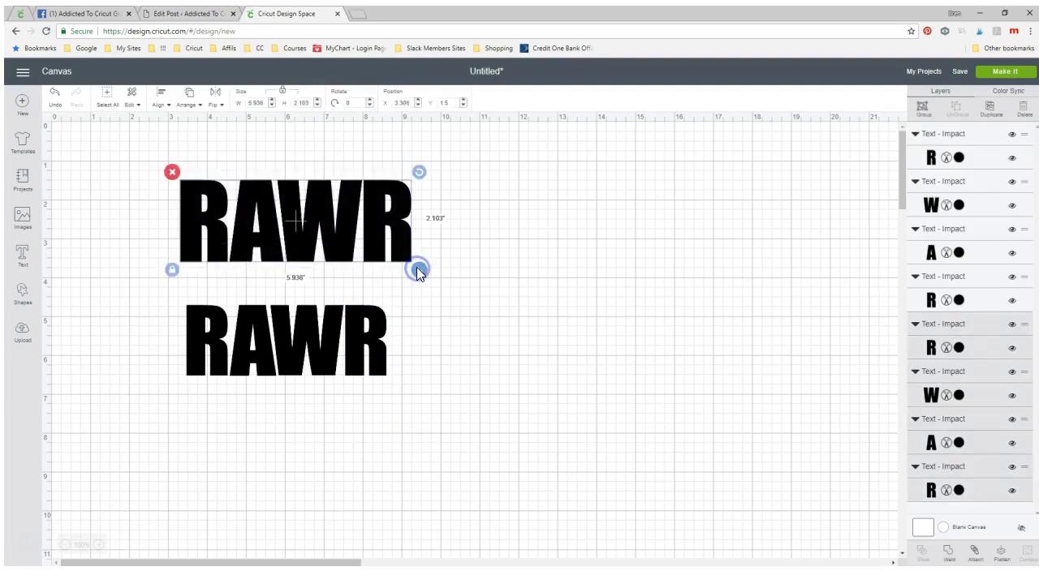
click(923, 108)
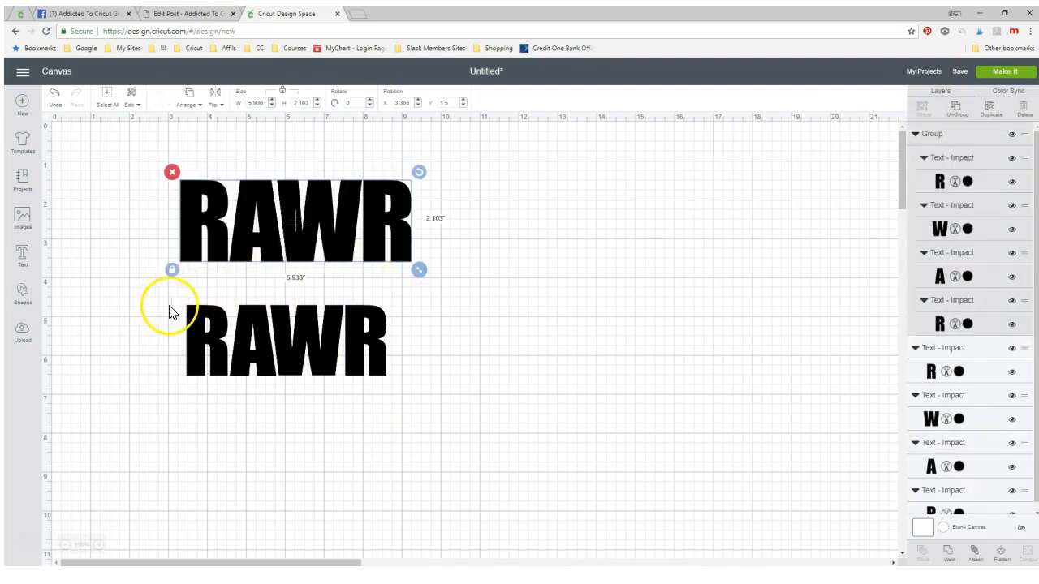
click(284, 340)
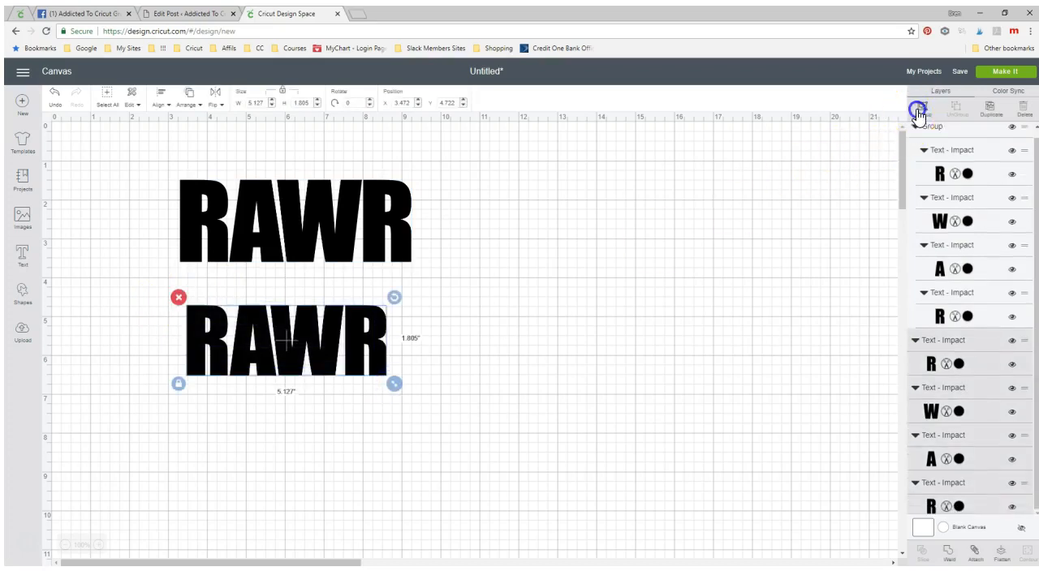
click(918, 109)
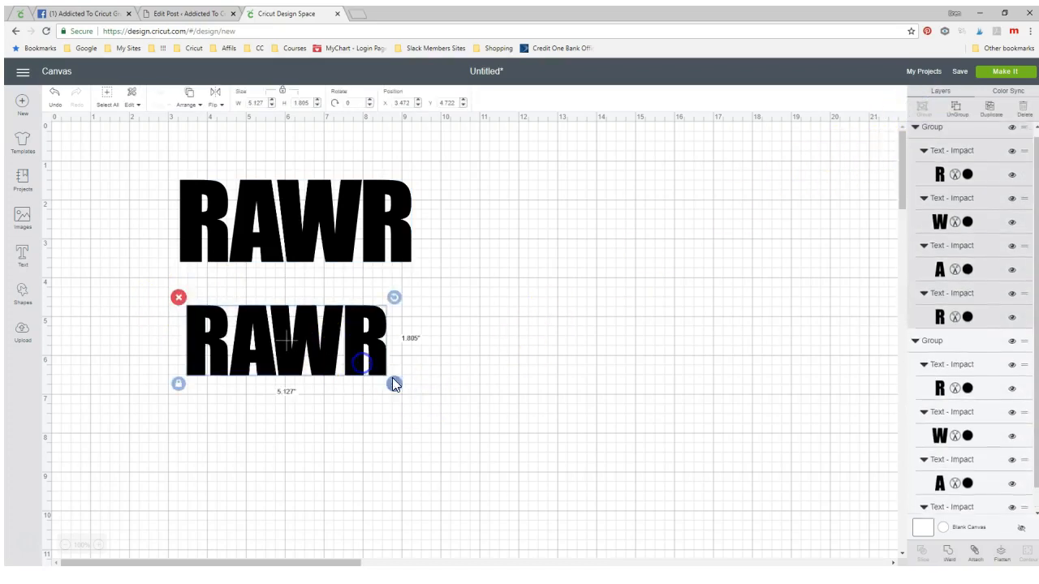
- Move the lower RAWR up under the top one, match its width, and select both
drag(394, 383, 421, 394)
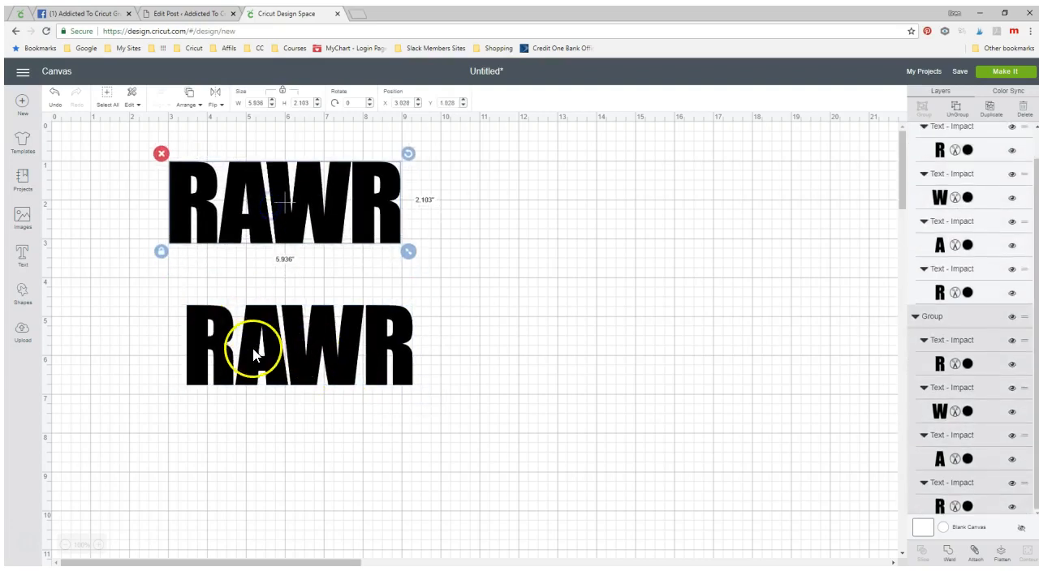
drag(254, 349, 236, 292)
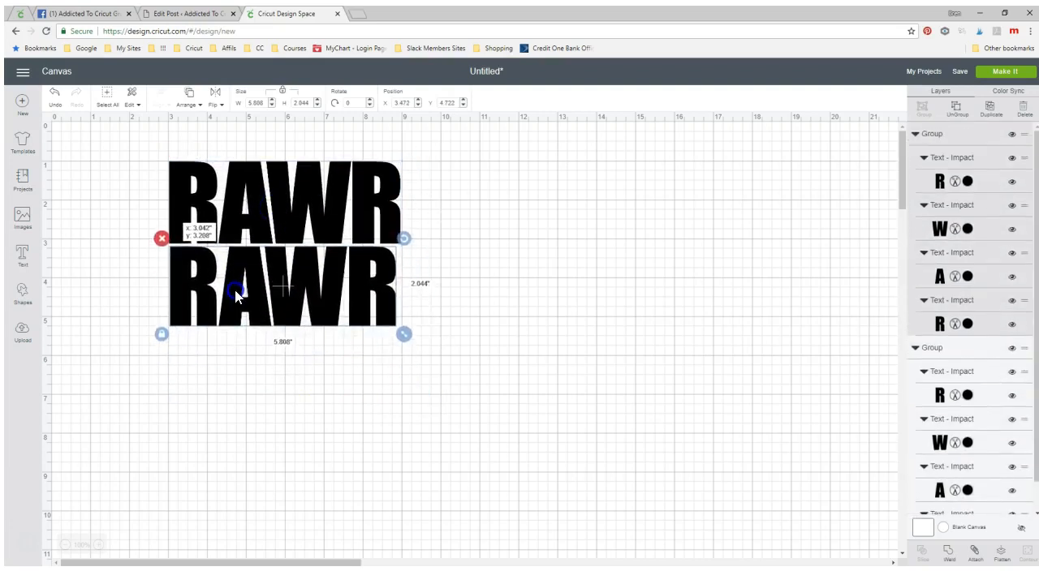
drag(404, 333, 407, 334)
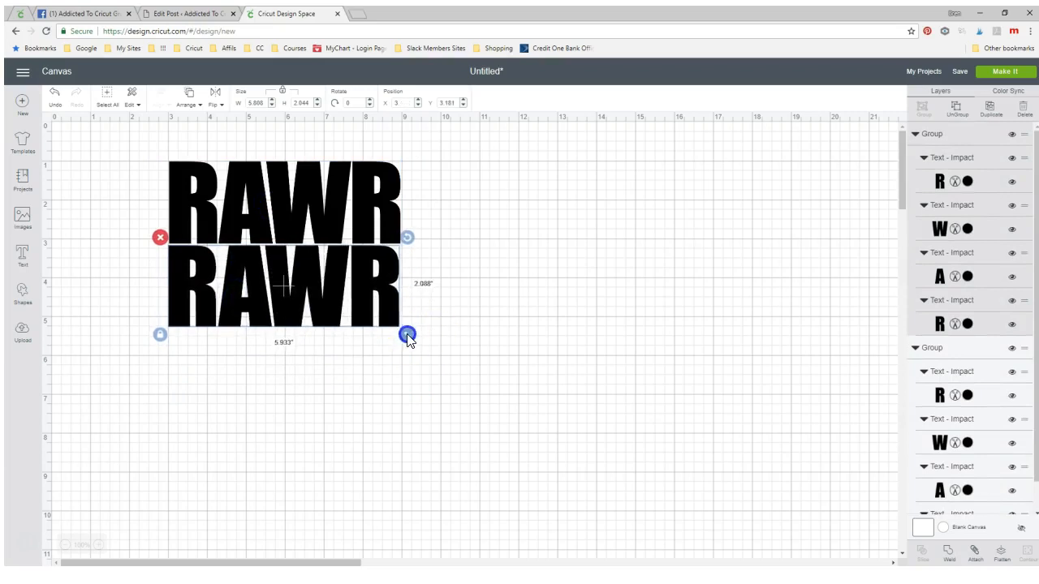
drag(408, 335, 410, 336)
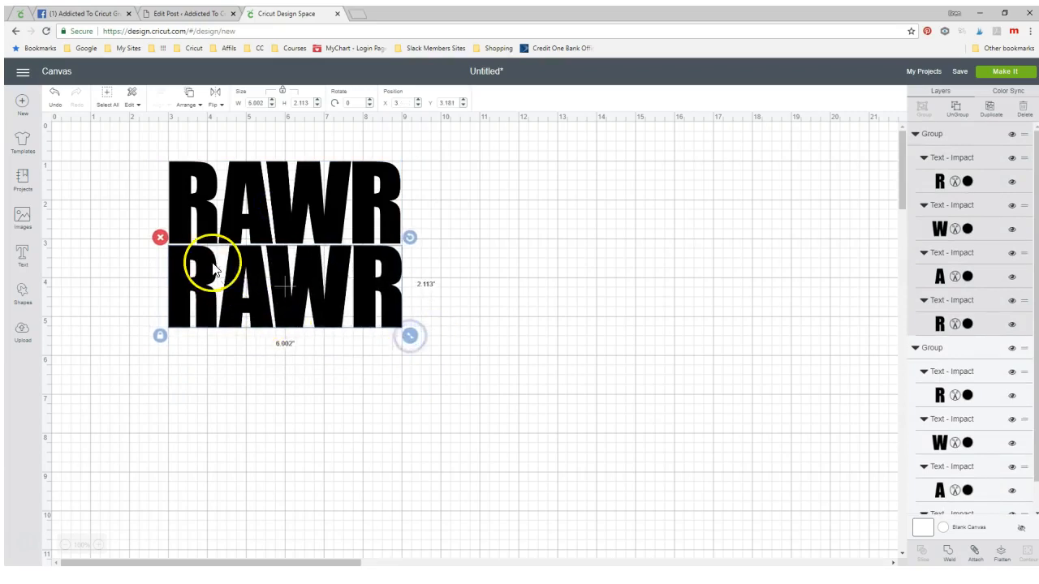
drag(213, 268, 193, 268)
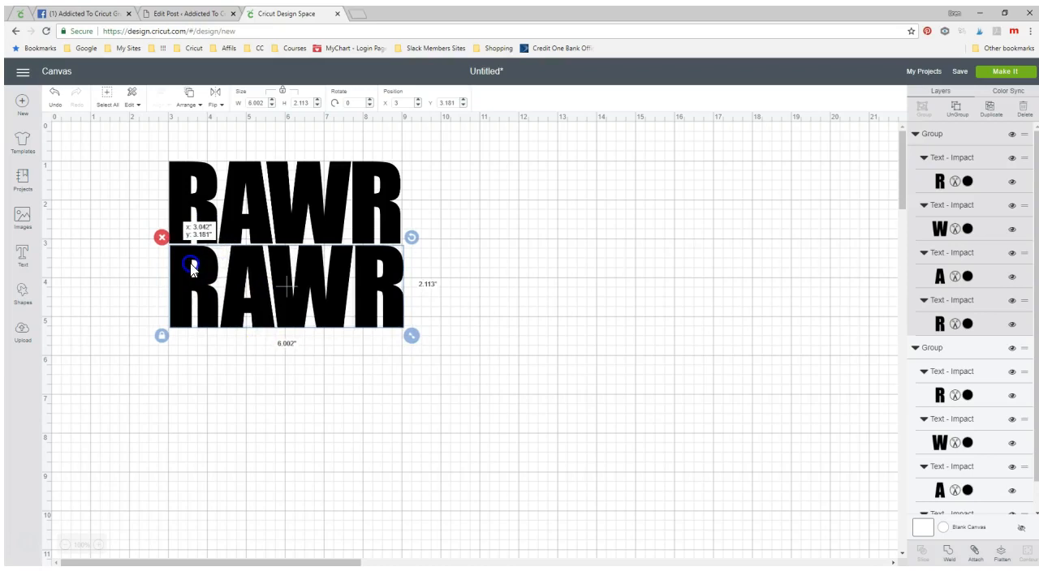
drag(411, 335, 410, 336)
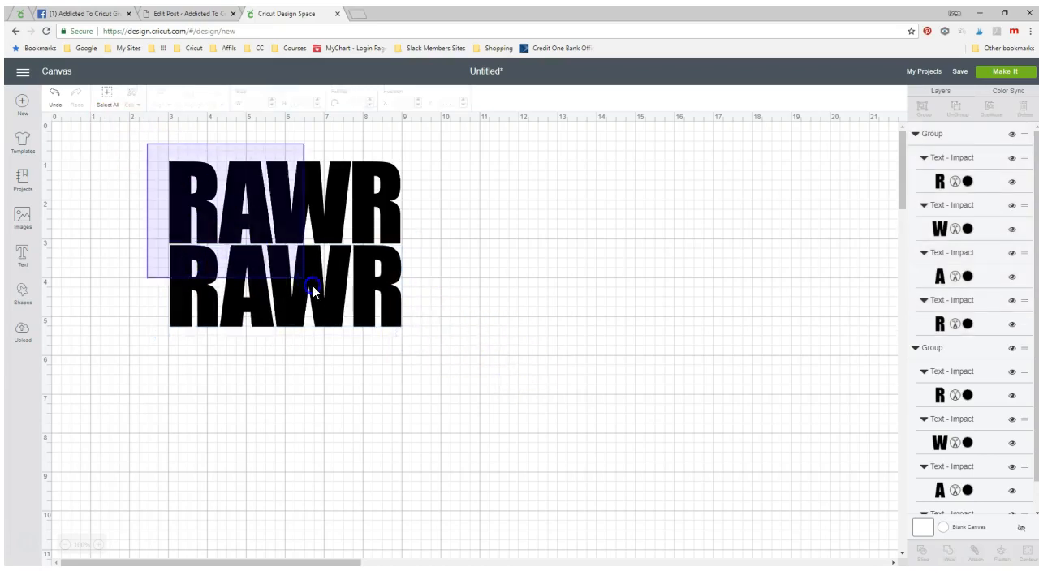
click(922, 107)
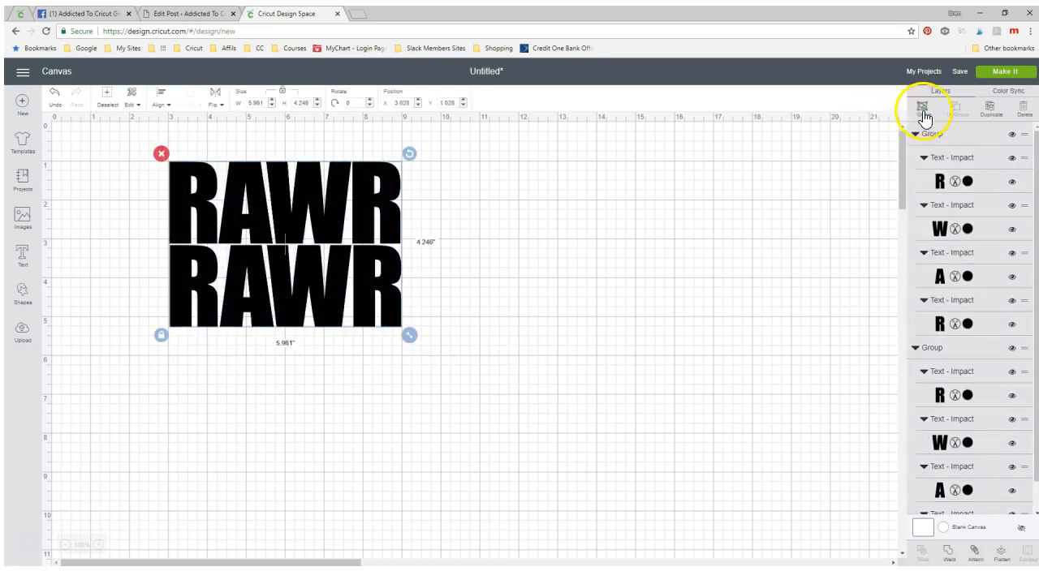
- Group both RAWR words and weld them into one Weld Result layer
click(922, 108)
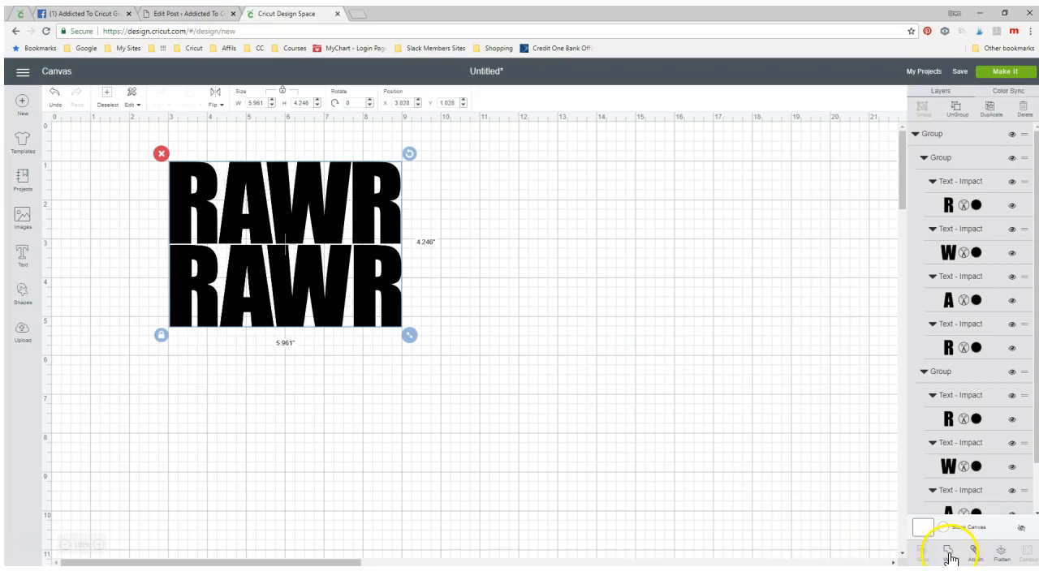
click(949, 553)
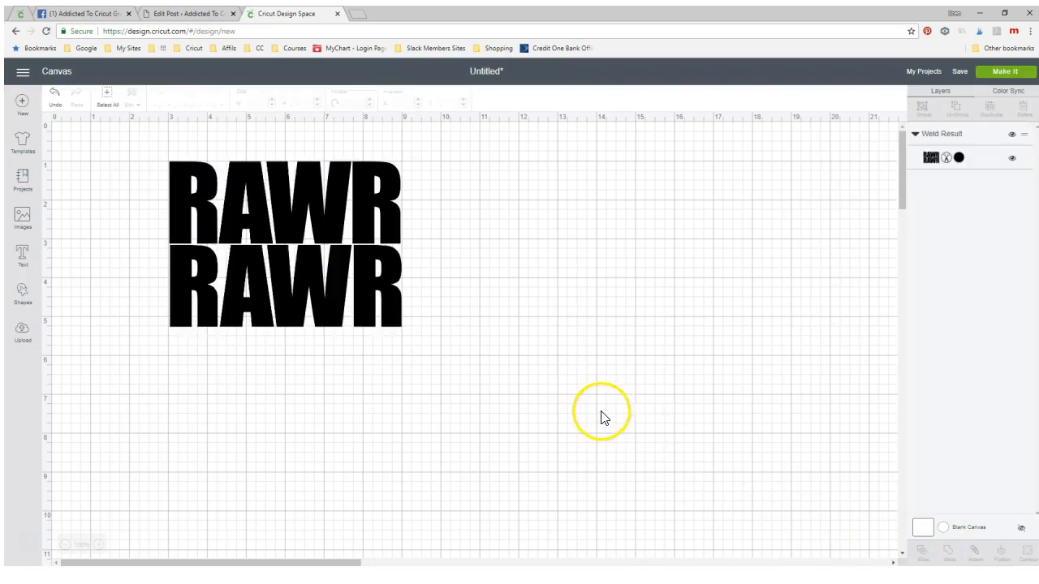
mouse_move(559, 393)
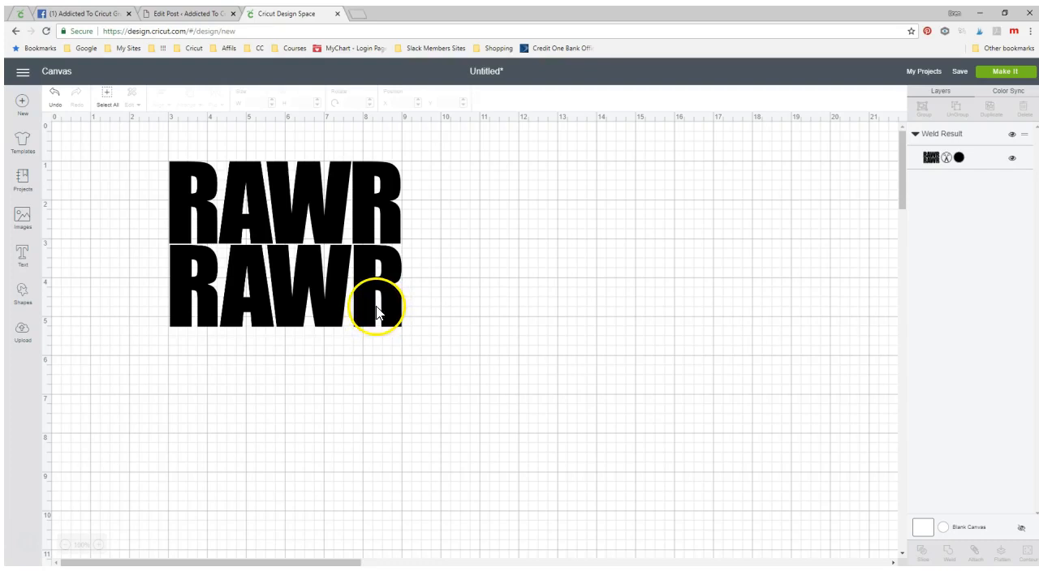
mouse_move(80, 382)
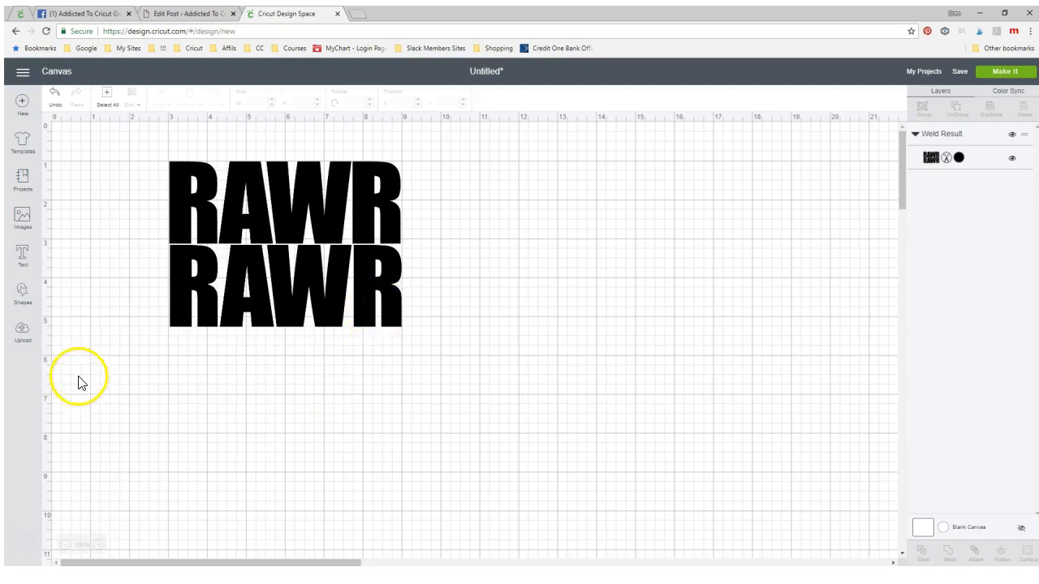
- Insert the uploaded dinosaur silhouette and place it to the right of the RAWR text
click(22, 329)
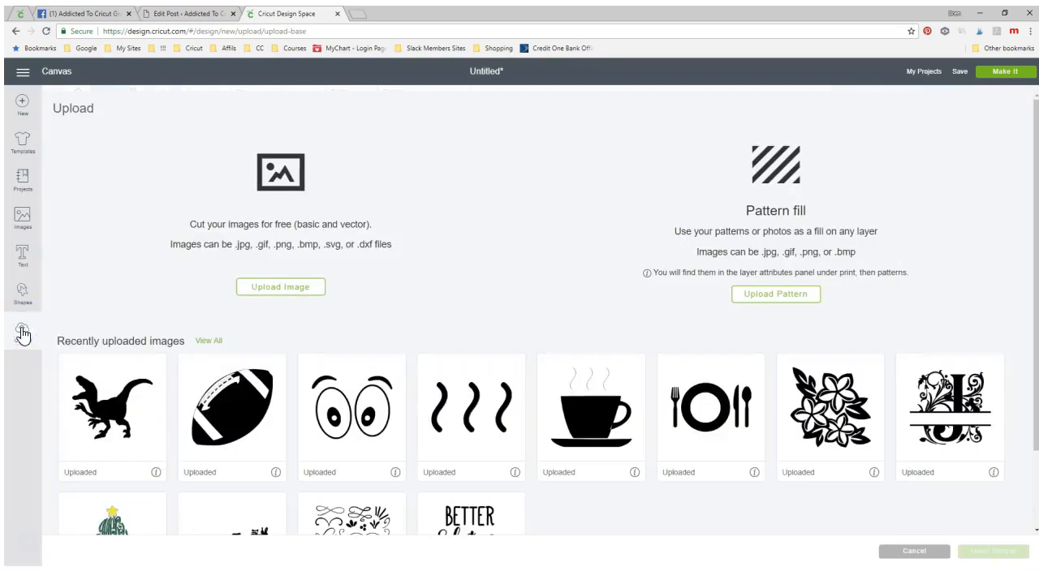
click(112, 405)
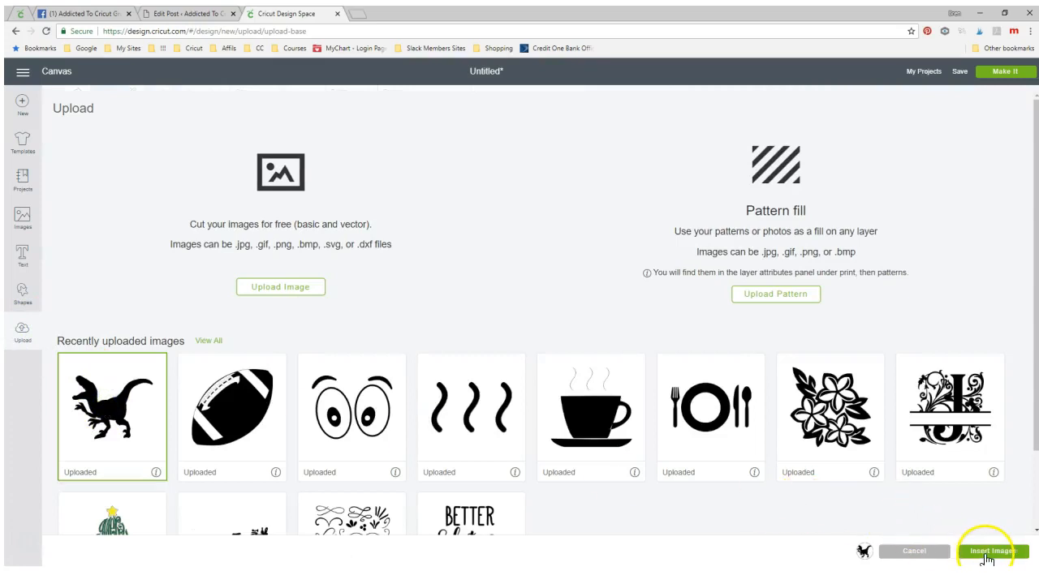
click(989, 551)
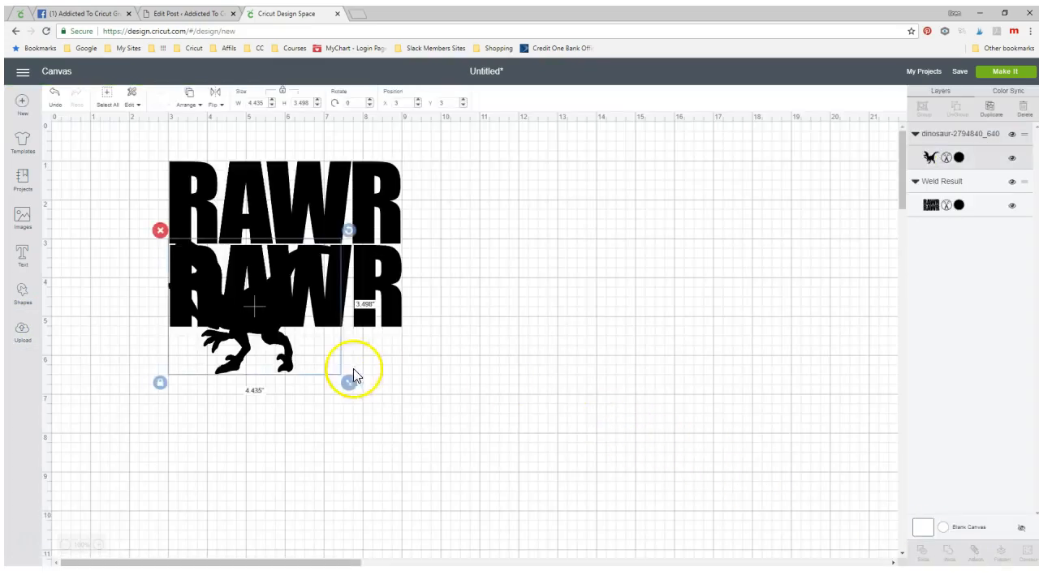
drag(254, 307, 552, 316)
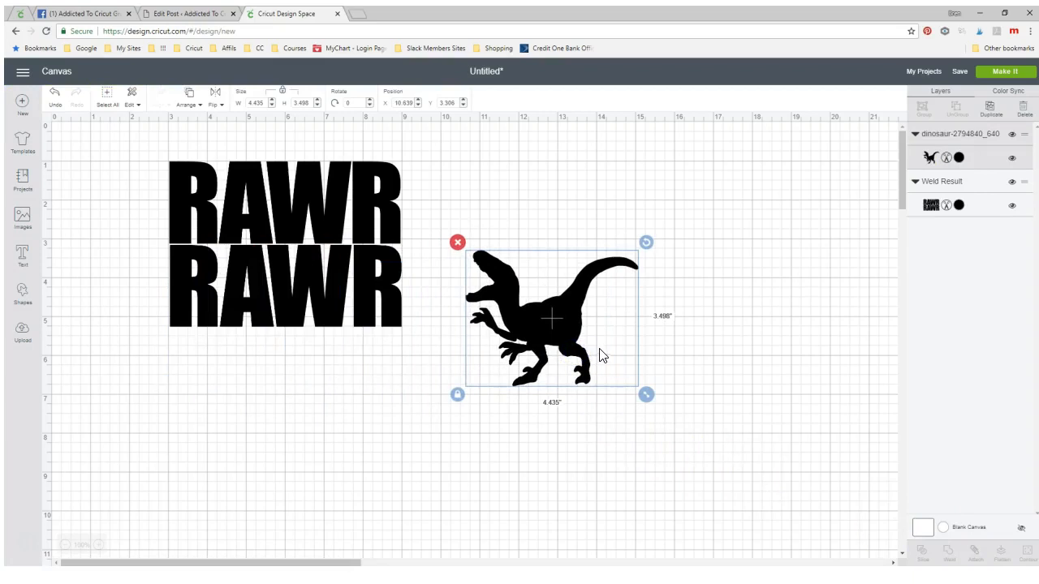
mouse_move(164, 71)
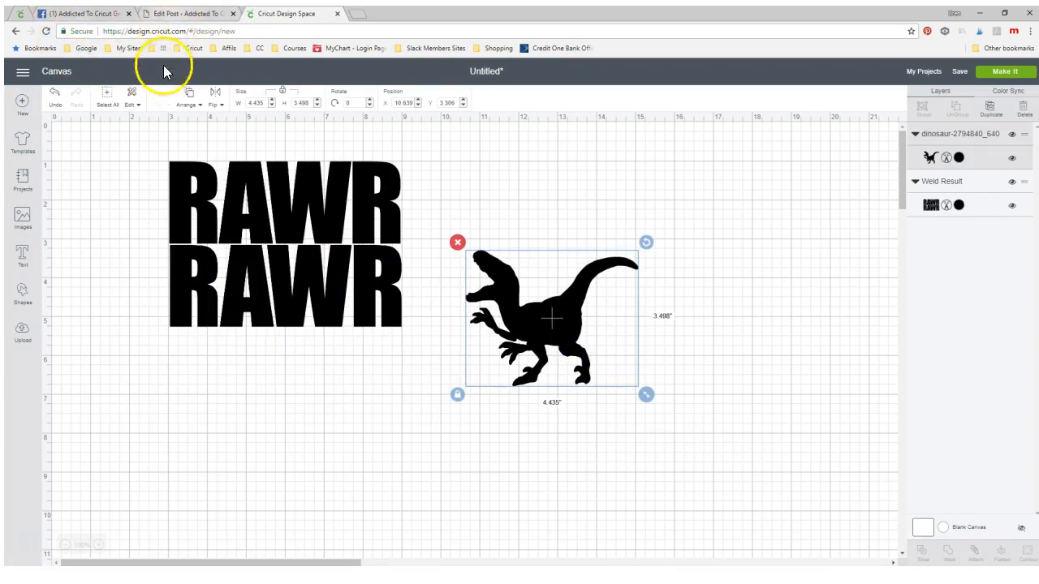
click(193, 48)
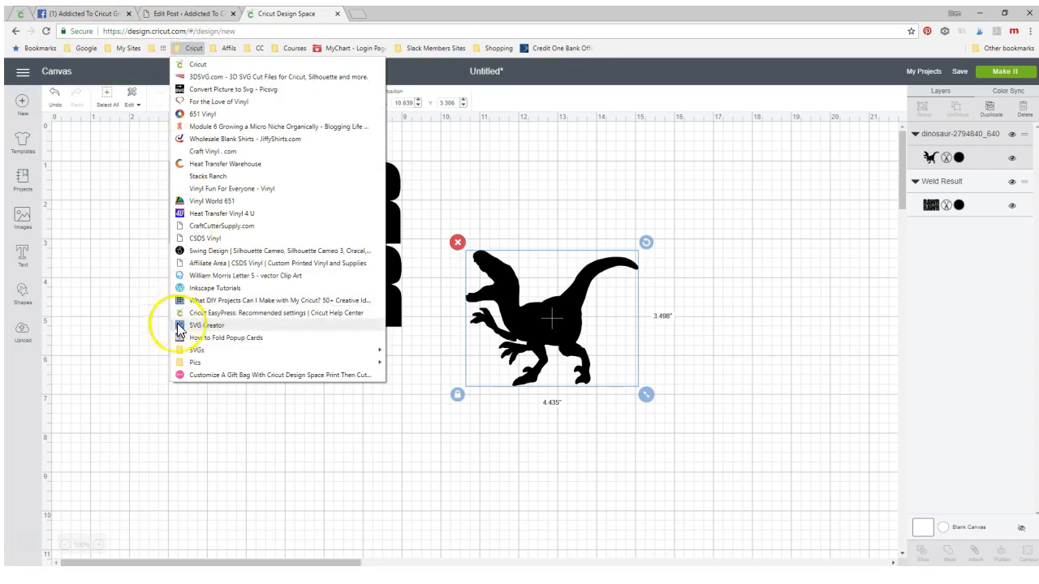
mouse_move(195, 362)
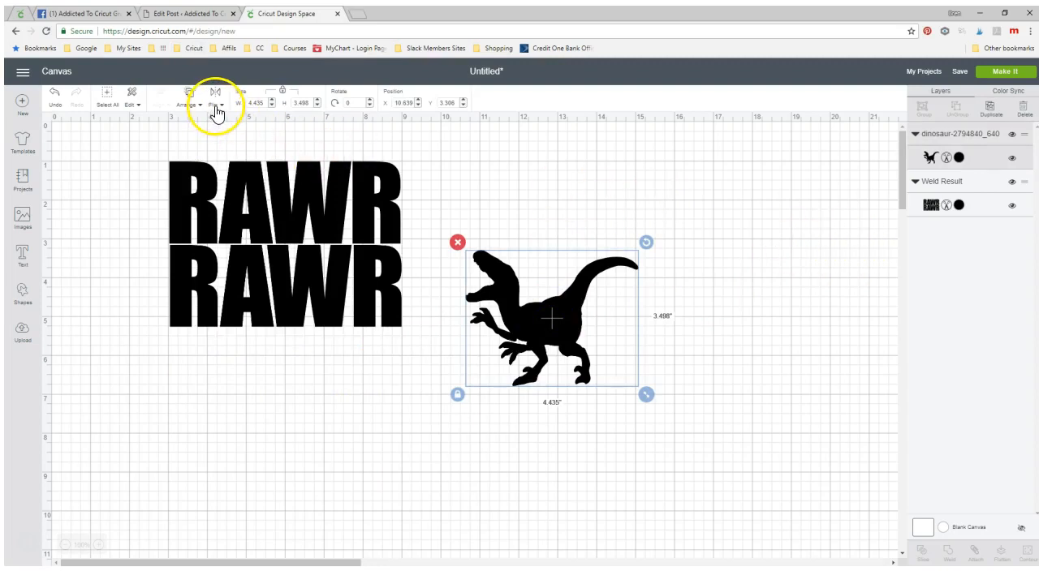
- Flip the dinosaur horizontally and enlarge it to span both RAWR rows
click(215, 103)
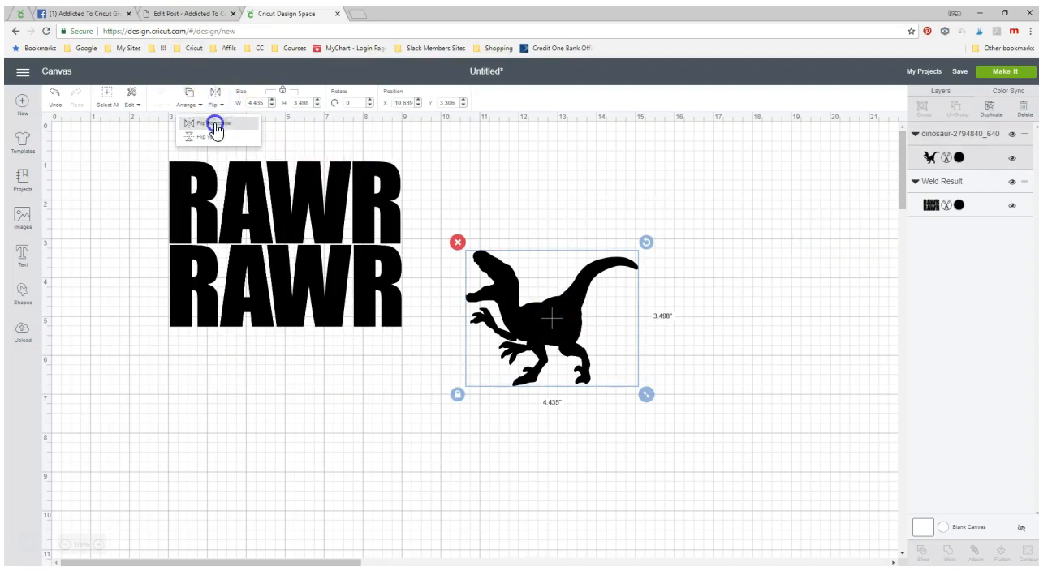
click(213, 123)
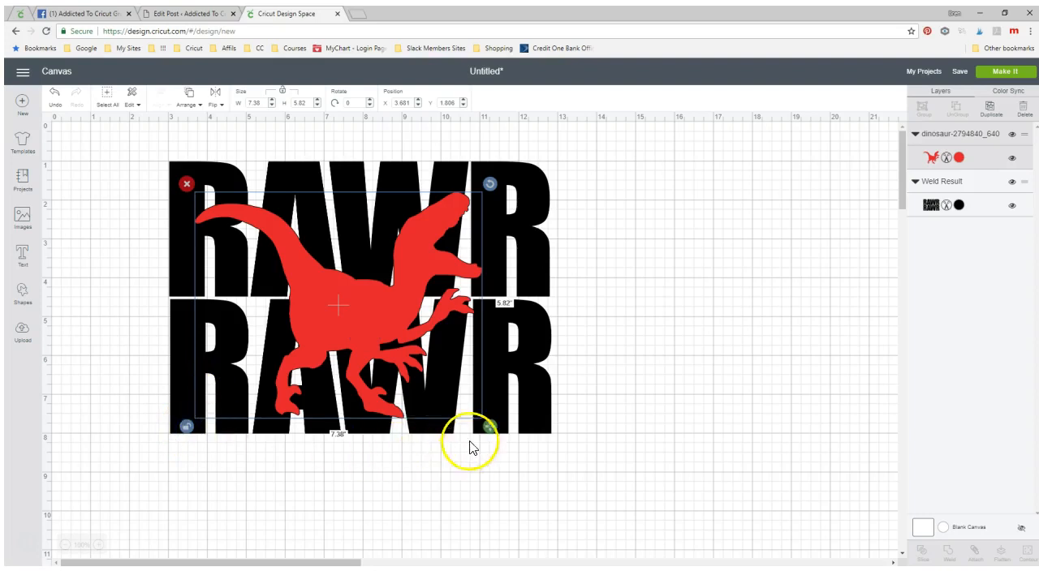
drag(489, 428, 533, 427)
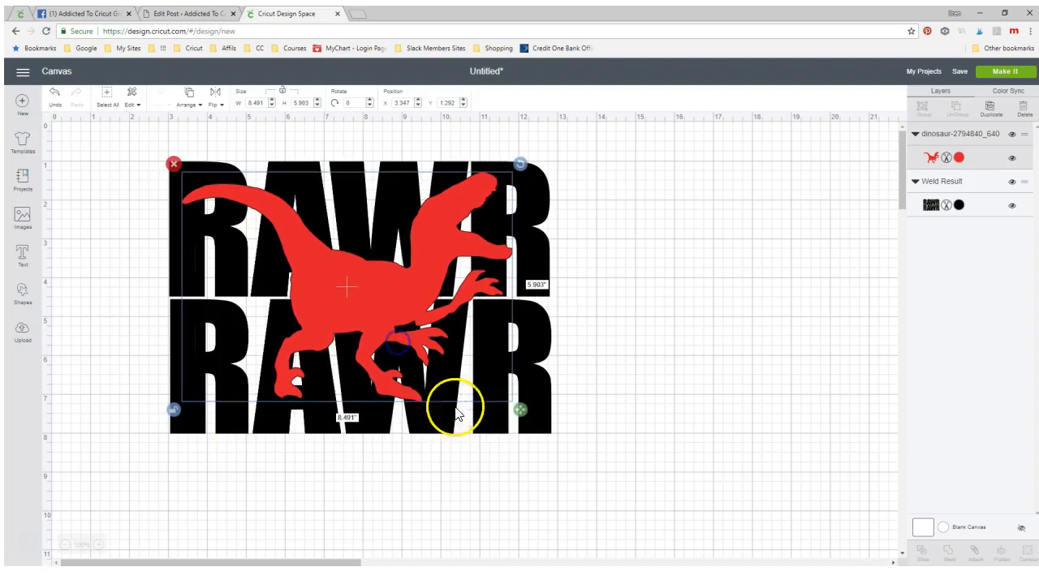
drag(519, 409, 536, 433)
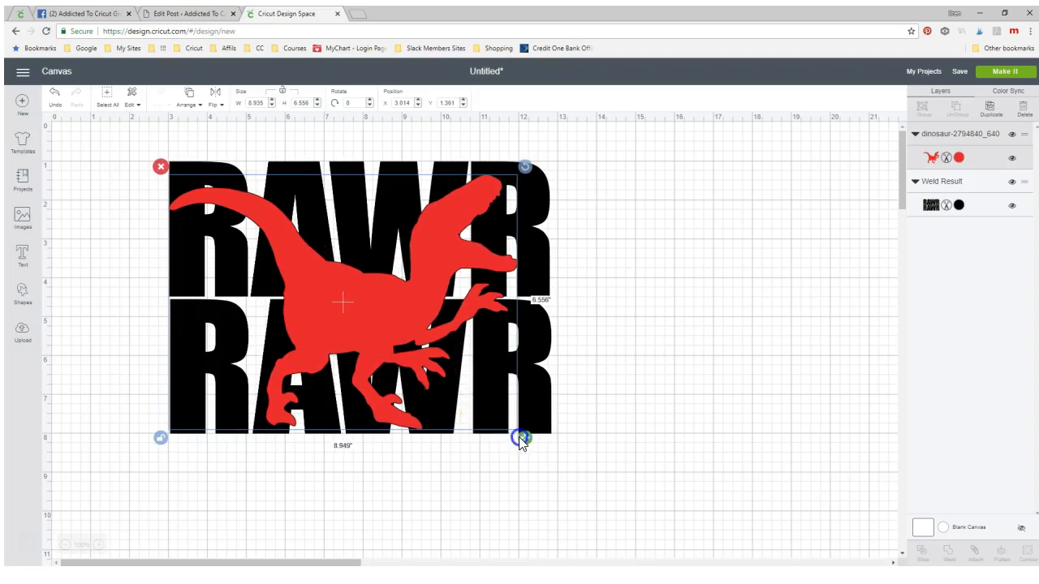
drag(521, 438, 522, 438)
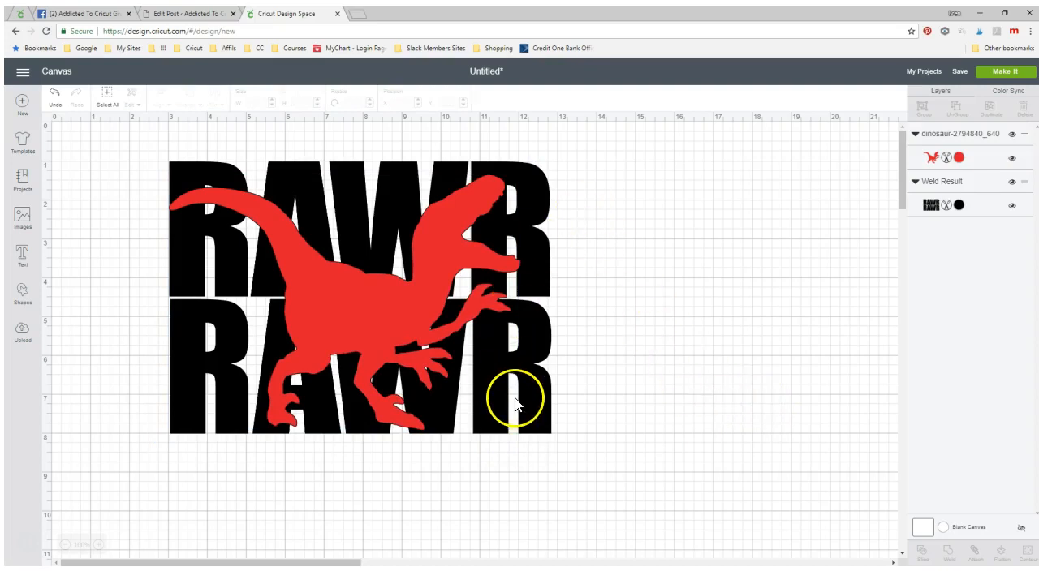
- Select the dinosaur with the Weld Result and slice them into four Slice Result layers
click(367, 334)
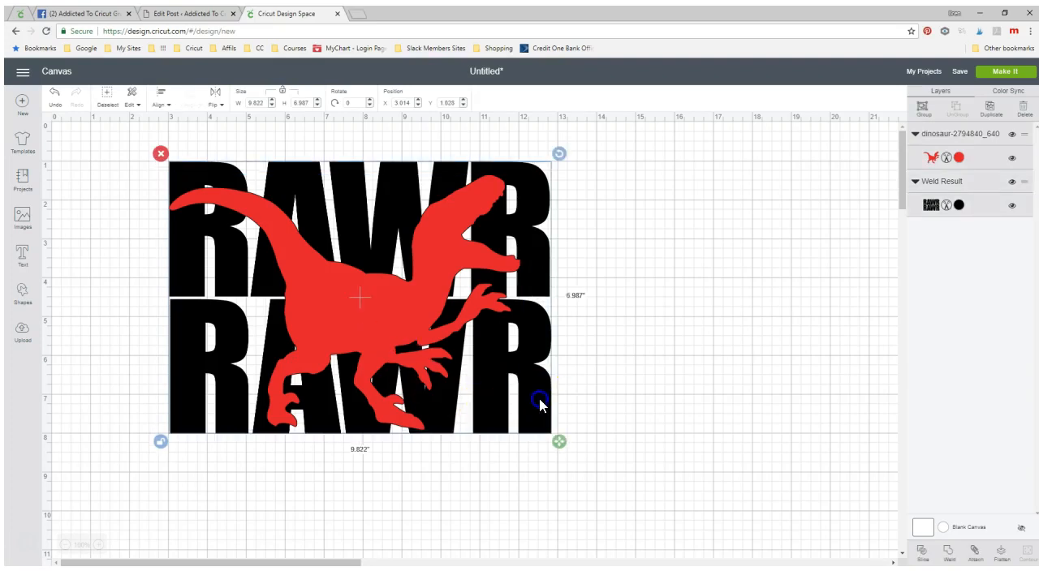
mouse_move(500, 493)
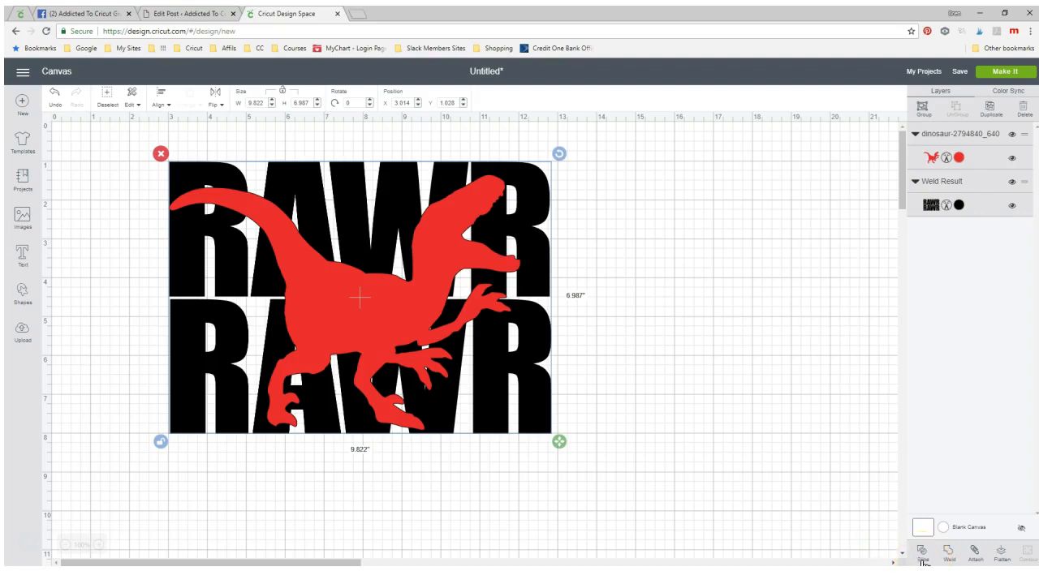
click(921, 553)
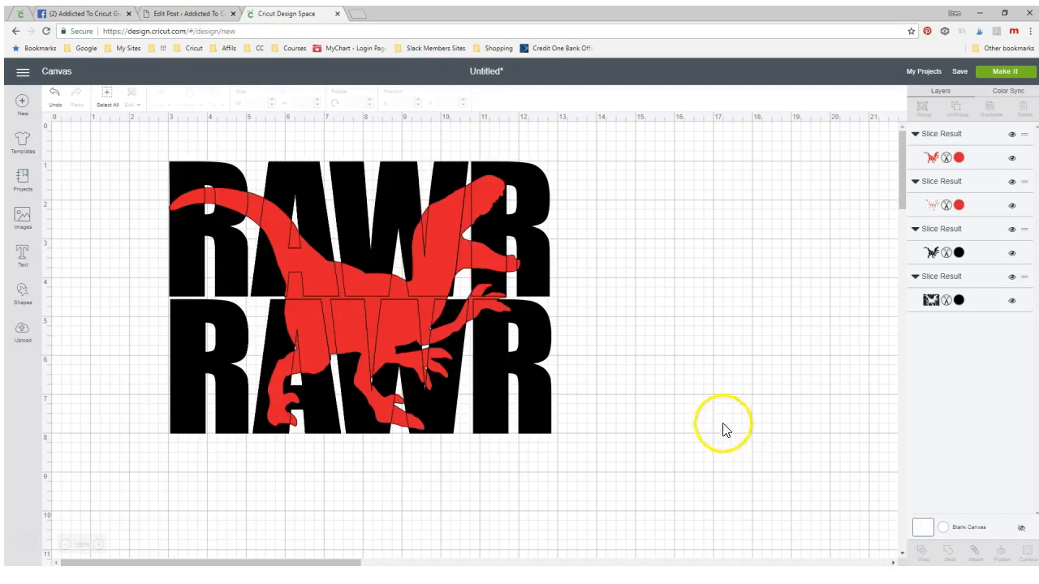
mouse_move(710, 418)
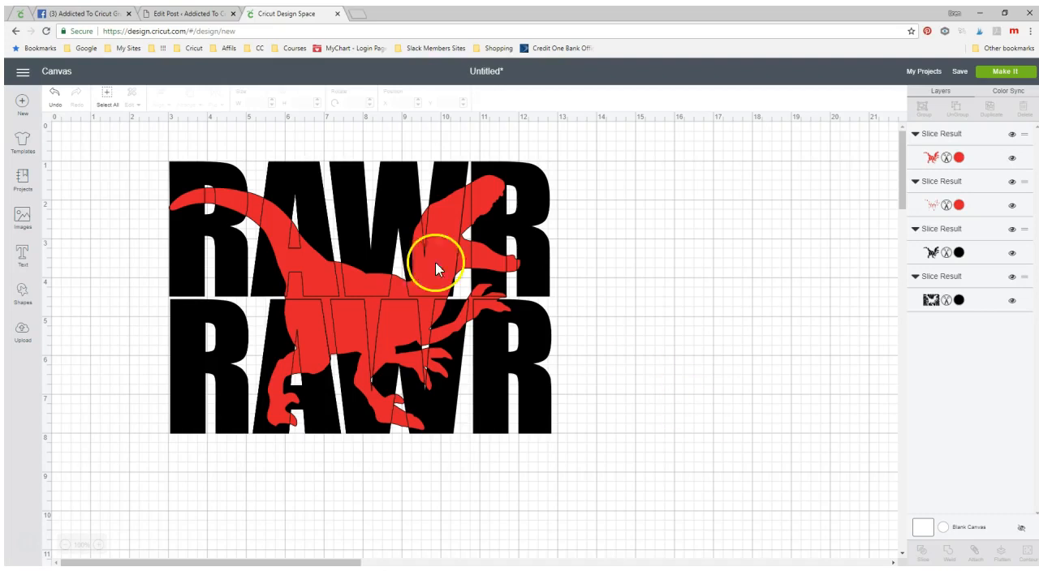
mouse_move(361, 263)
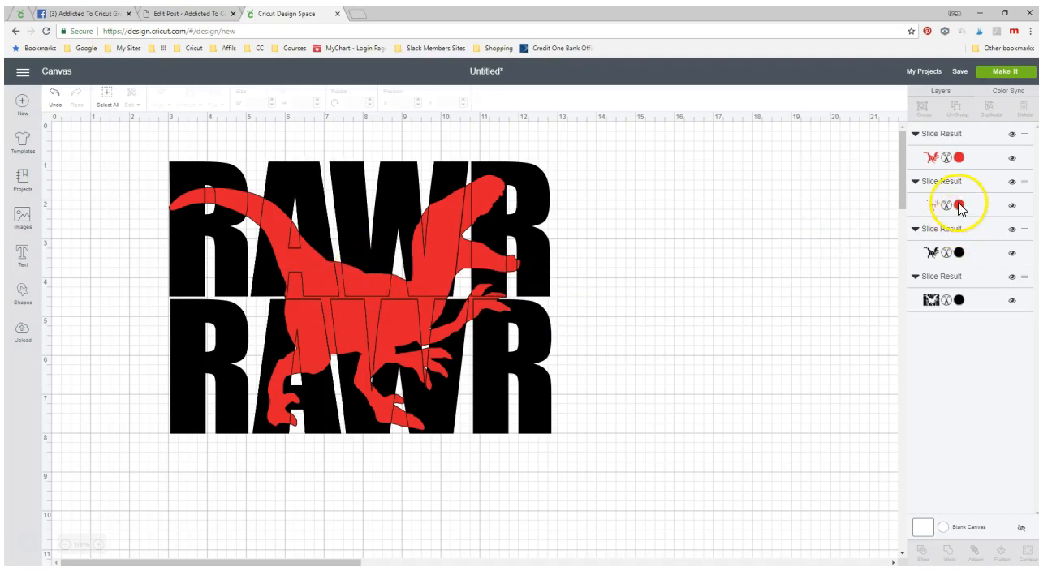
- Recolour the second slice piece orange and recolour the leftover black piece to identify them
click(958, 205)
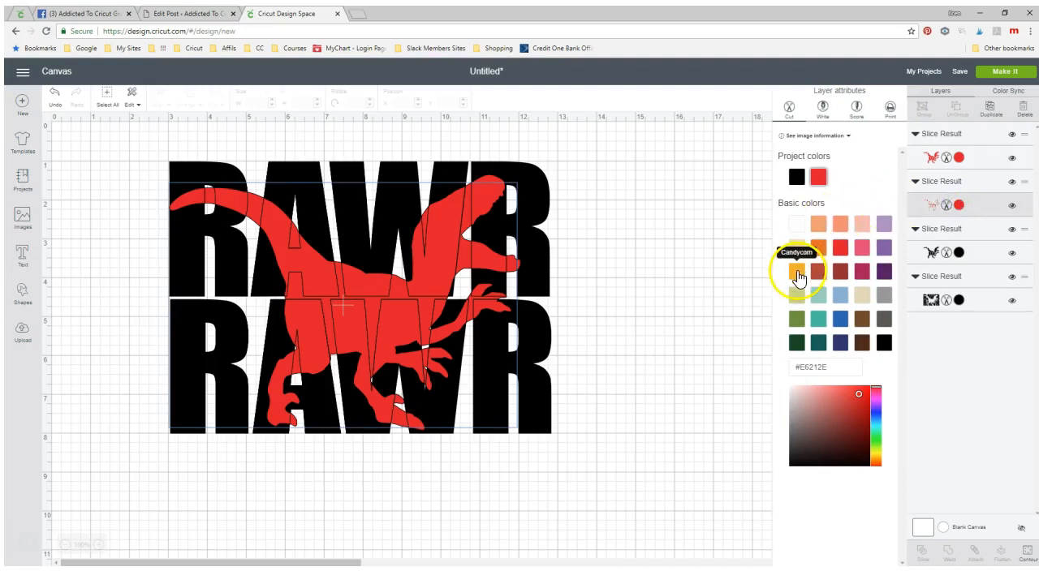
click(796, 271)
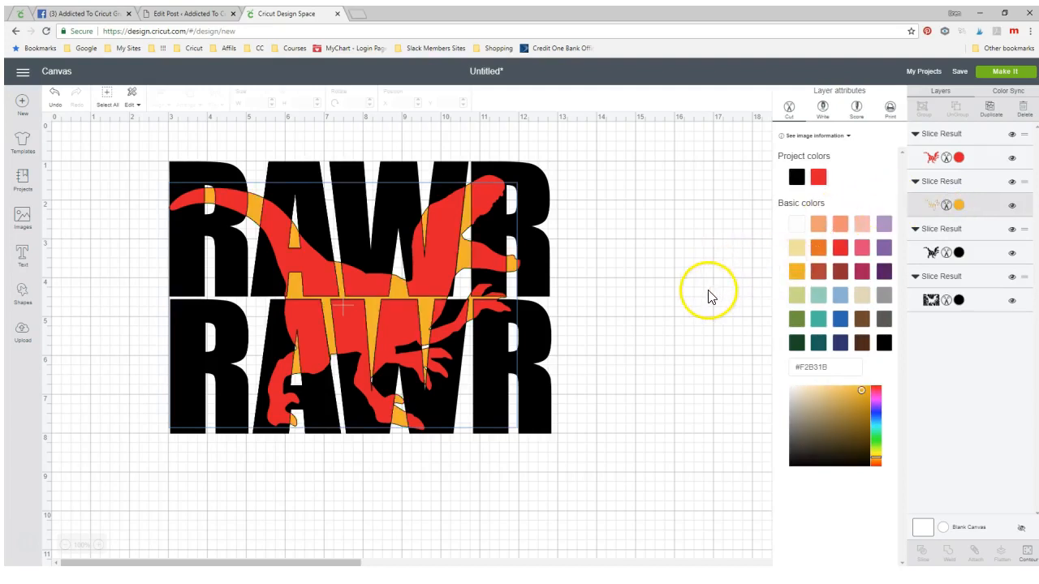
mouse_move(702, 300)
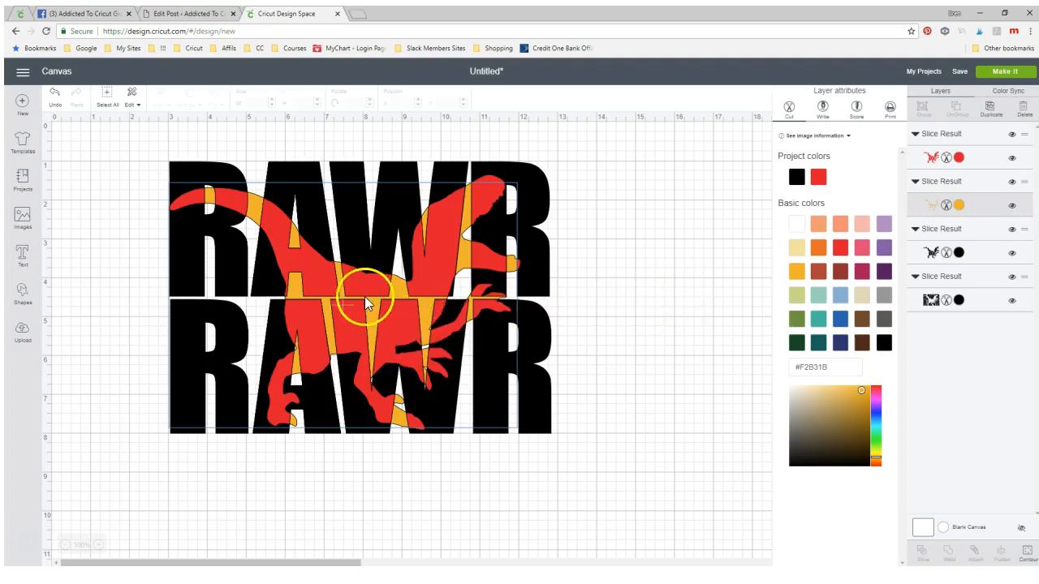
mouse_move(337, 288)
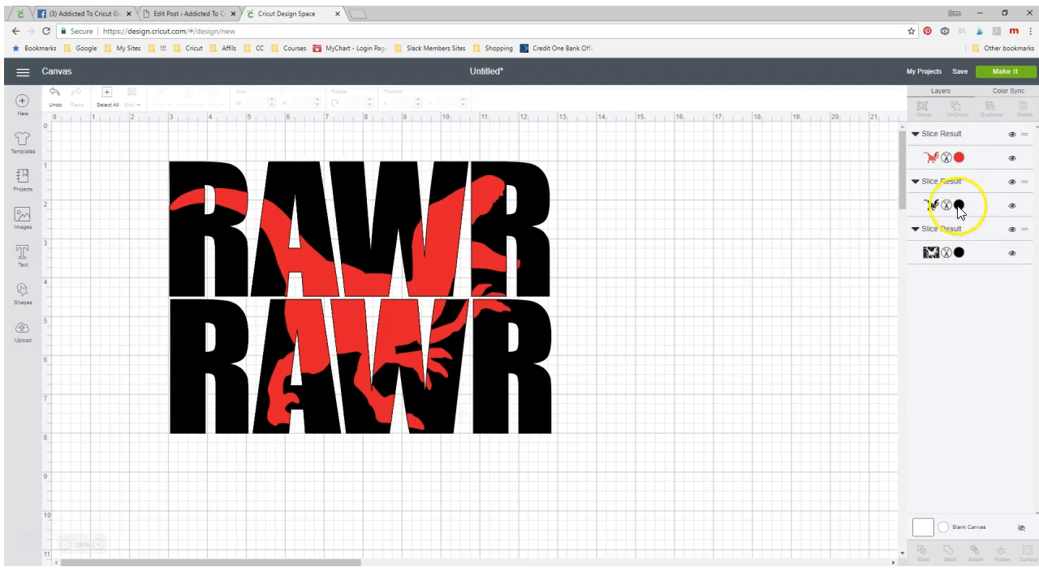
click(958, 204)
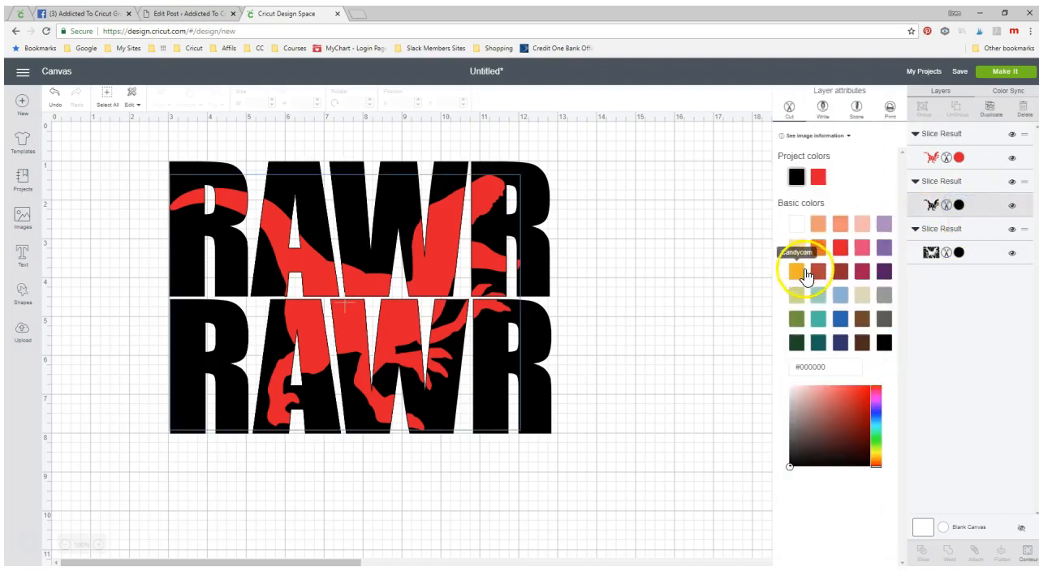
click(795, 272)
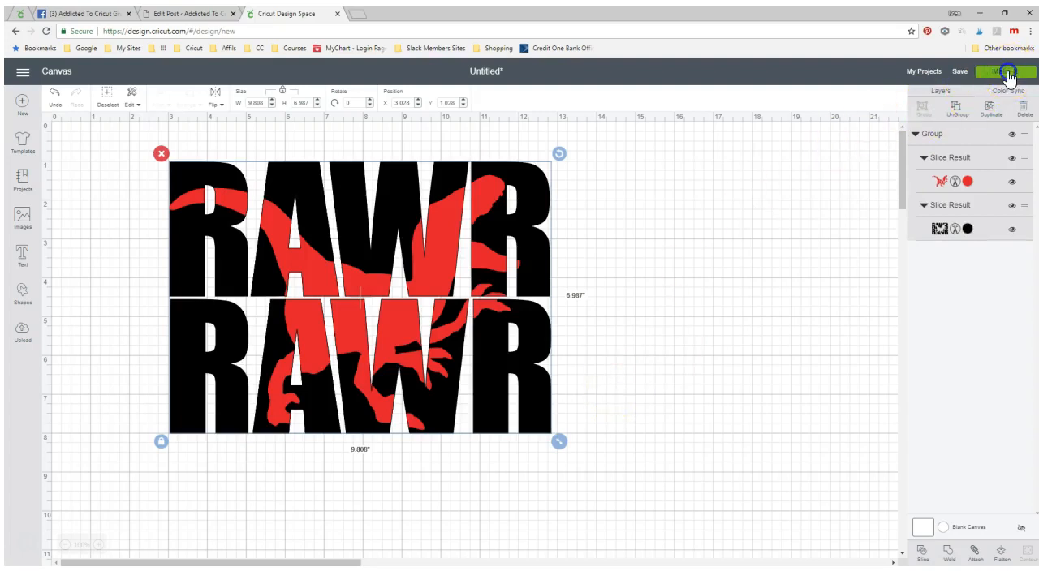
click(1006, 72)
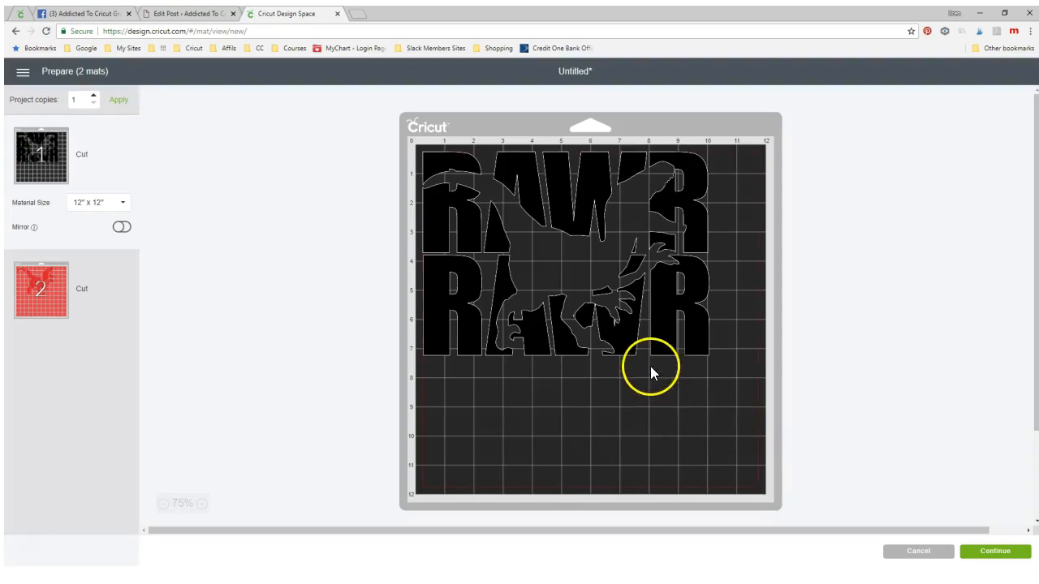
mouse_move(628, 333)
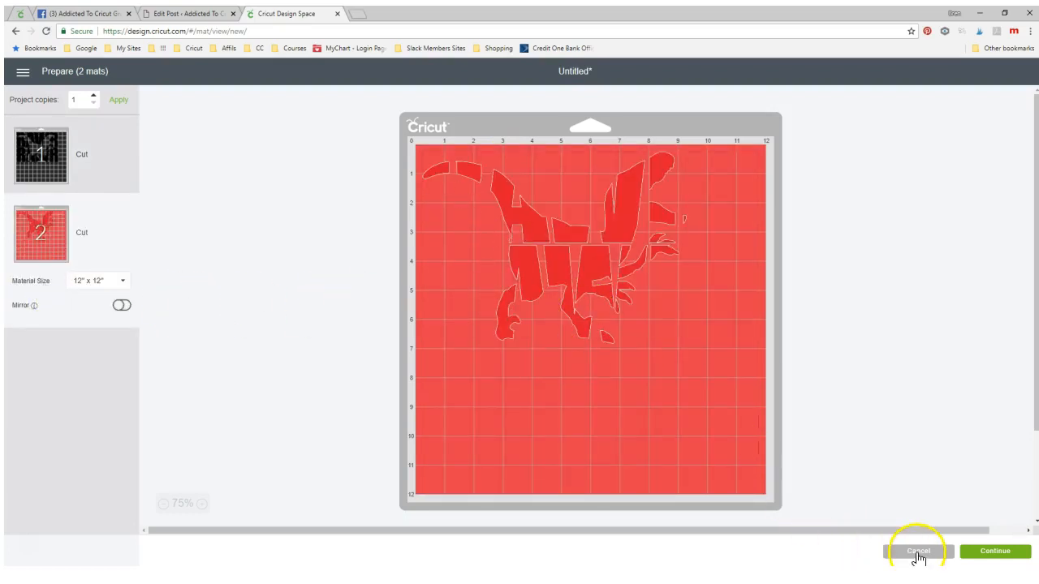
click(917, 551)
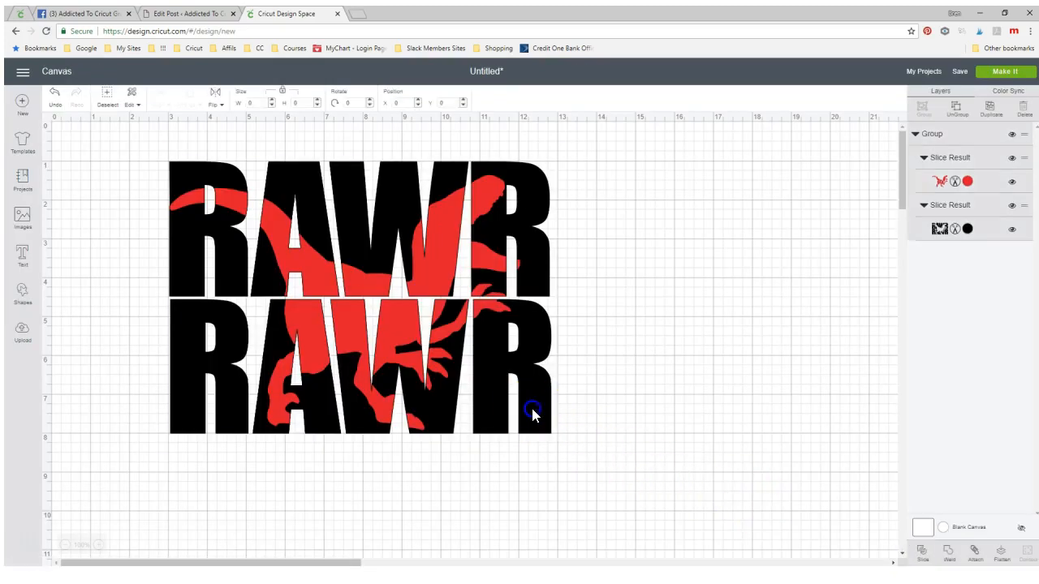
- Scale the grouped RAWR dinosaur design to about 6.8 inches wide and send it to Make It
drag(532, 410, 556, 442)
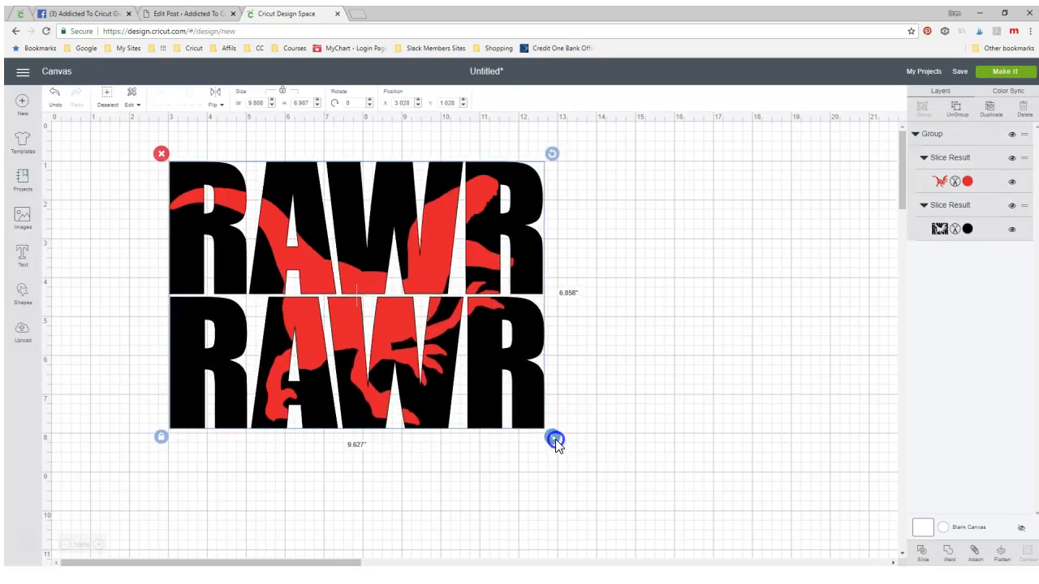
drag(556, 440, 495, 406)
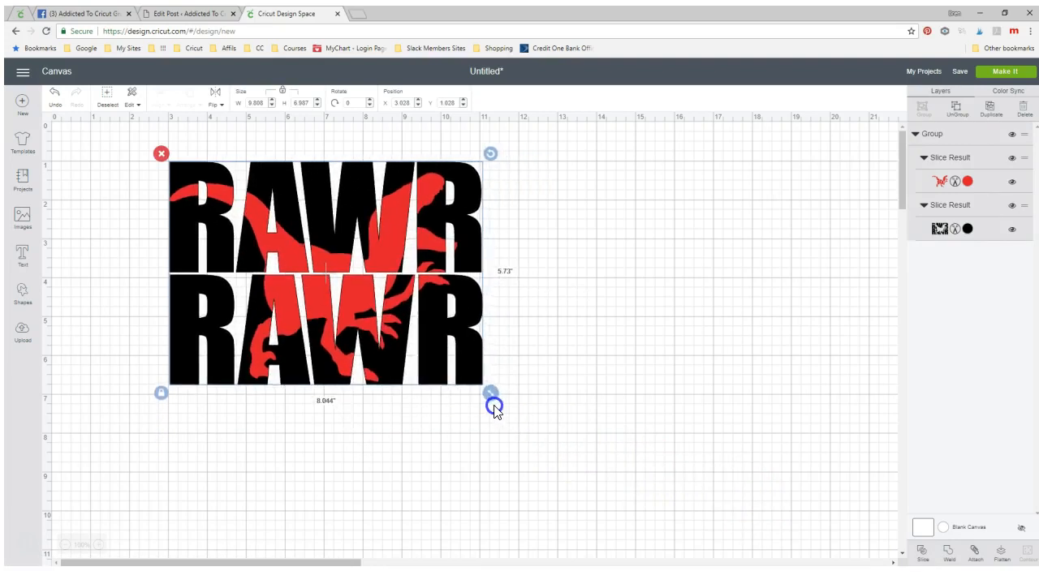
drag(494, 405, 456, 379)
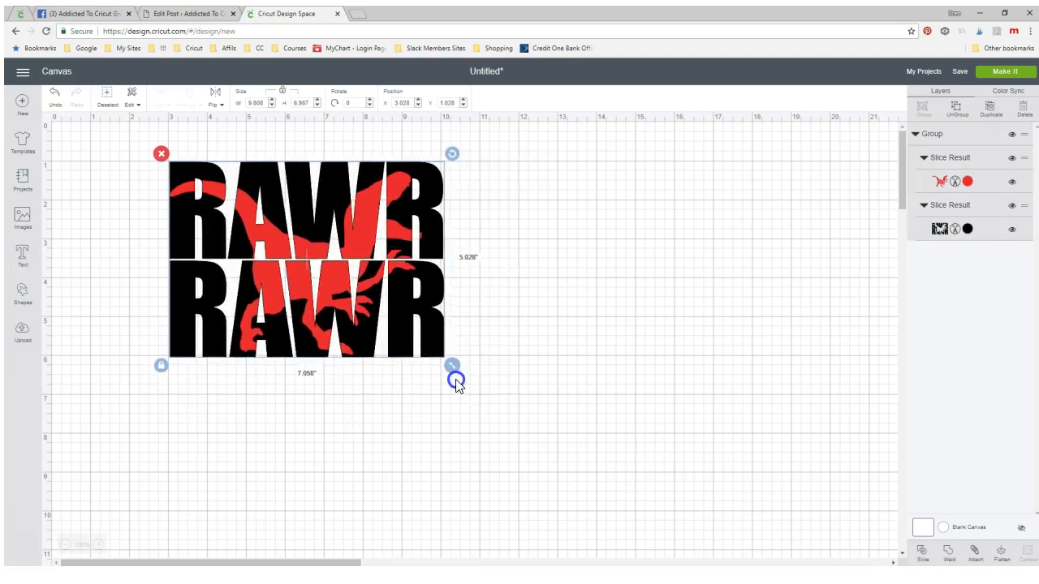
drag(457, 380, 450, 378)
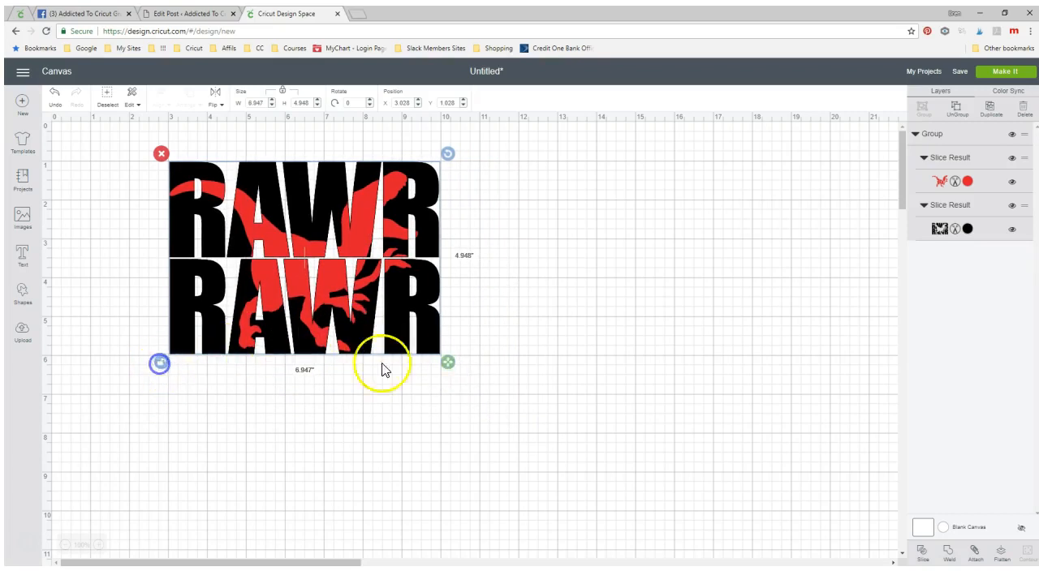
drag(448, 362, 469, 384)
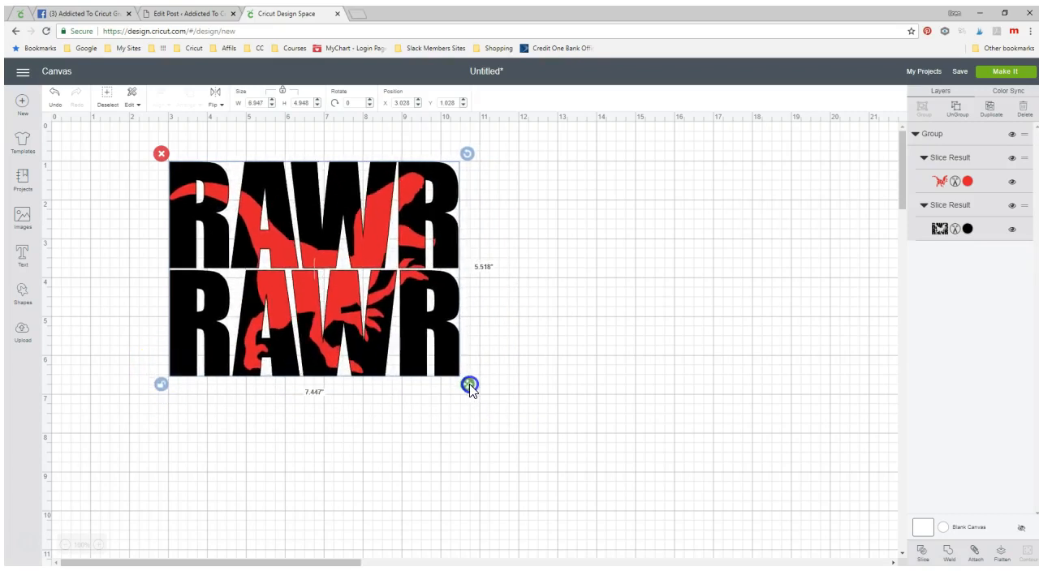
drag(471, 385, 469, 385)
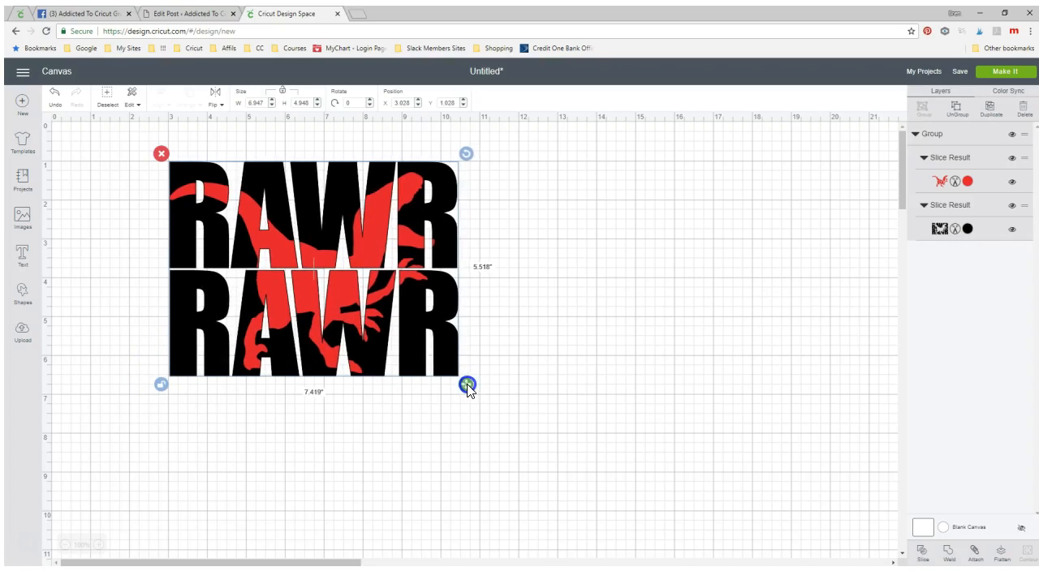
drag(467, 384, 449, 382)
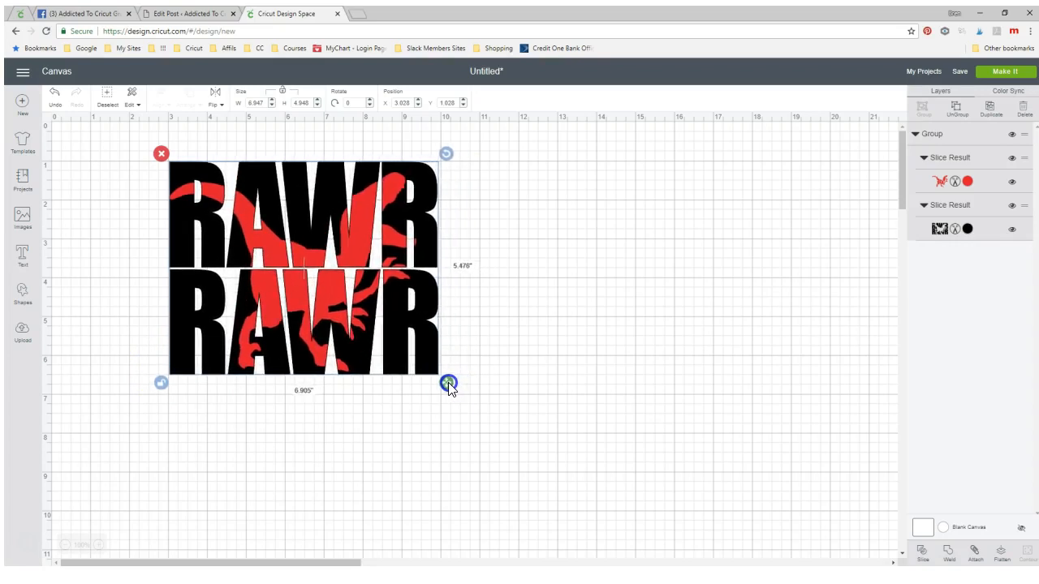
drag(449, 383, 444, 382)
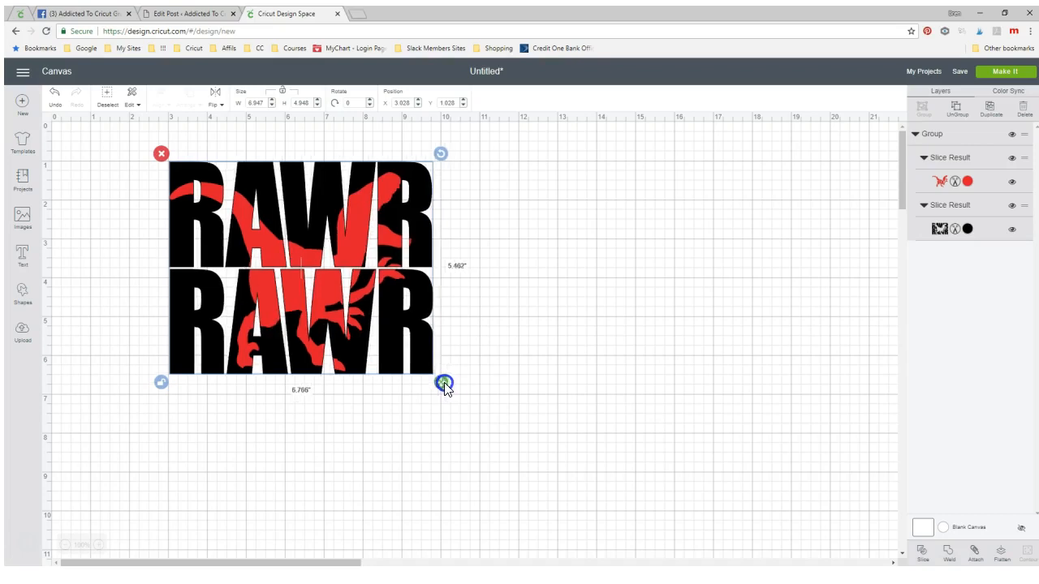
drag(445, 382, 428, 379)
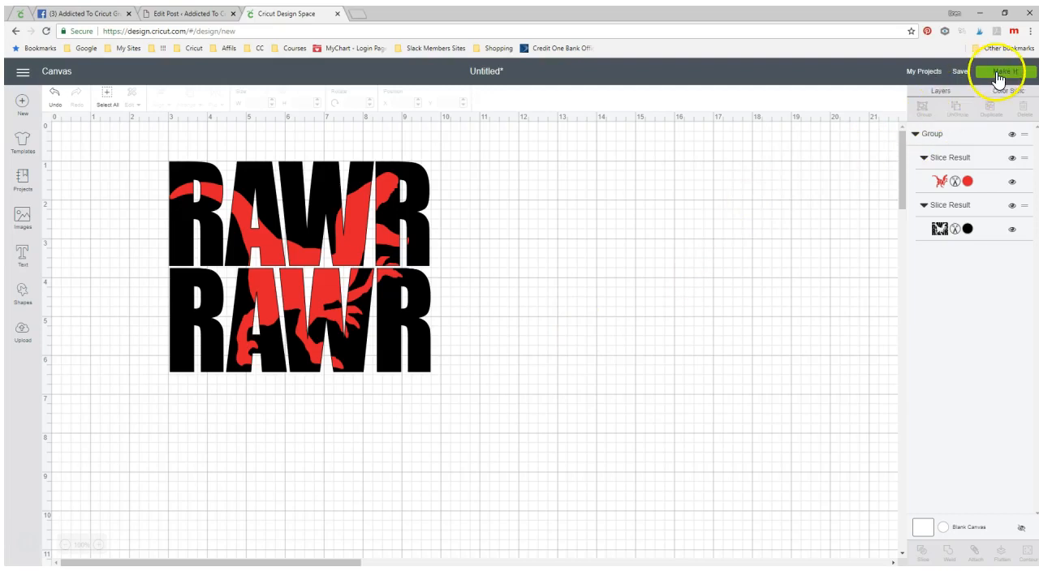
click(1001, 71)
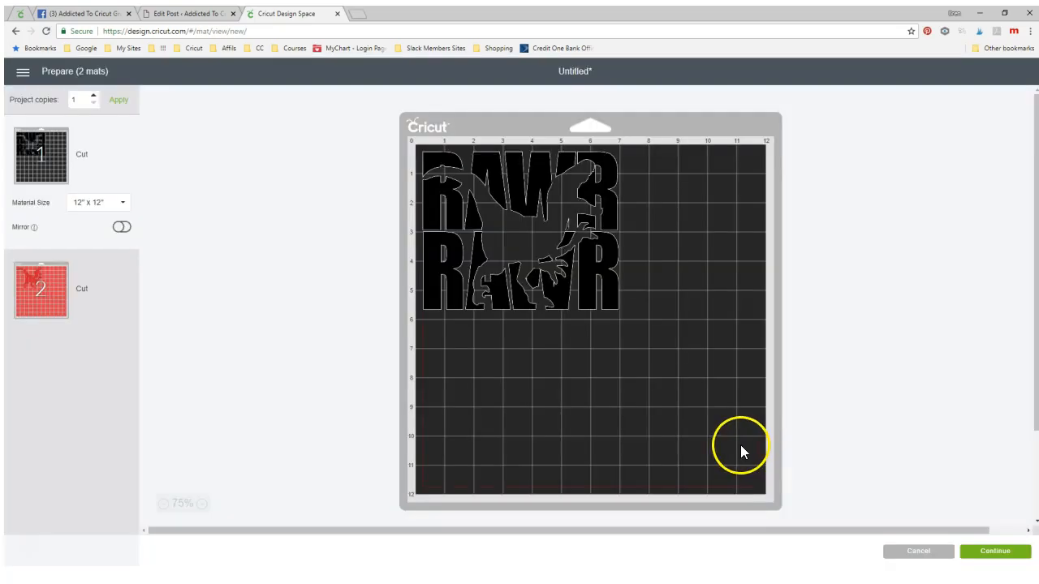
mouse_move(726, 452)
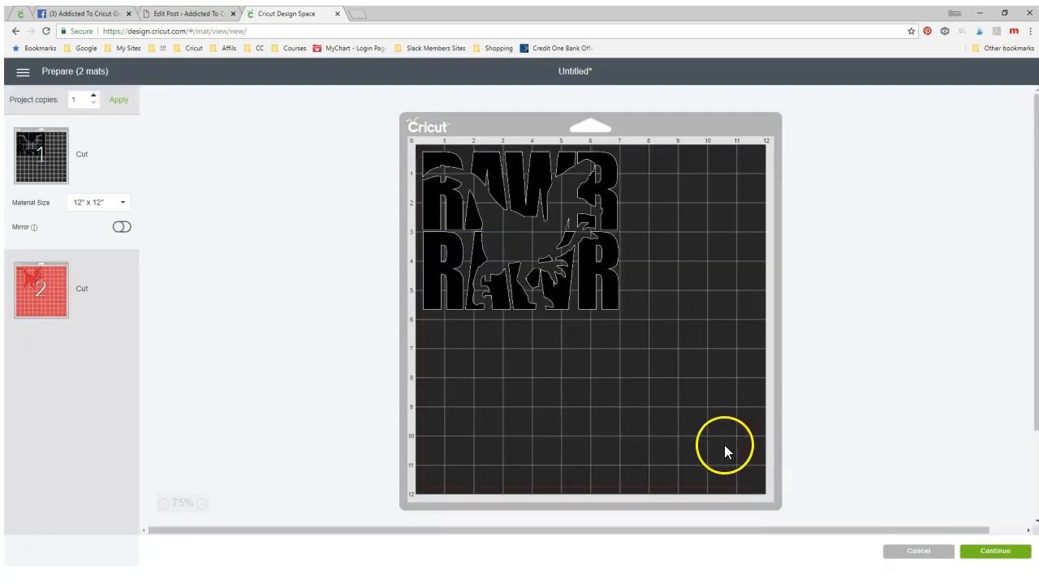